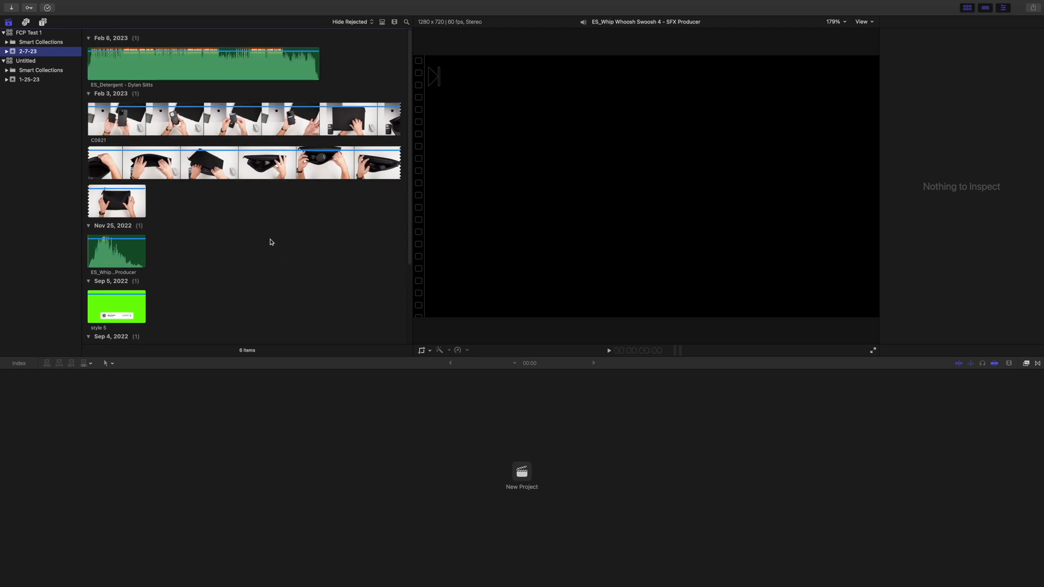
pyautogui.moveTo(278, 85)
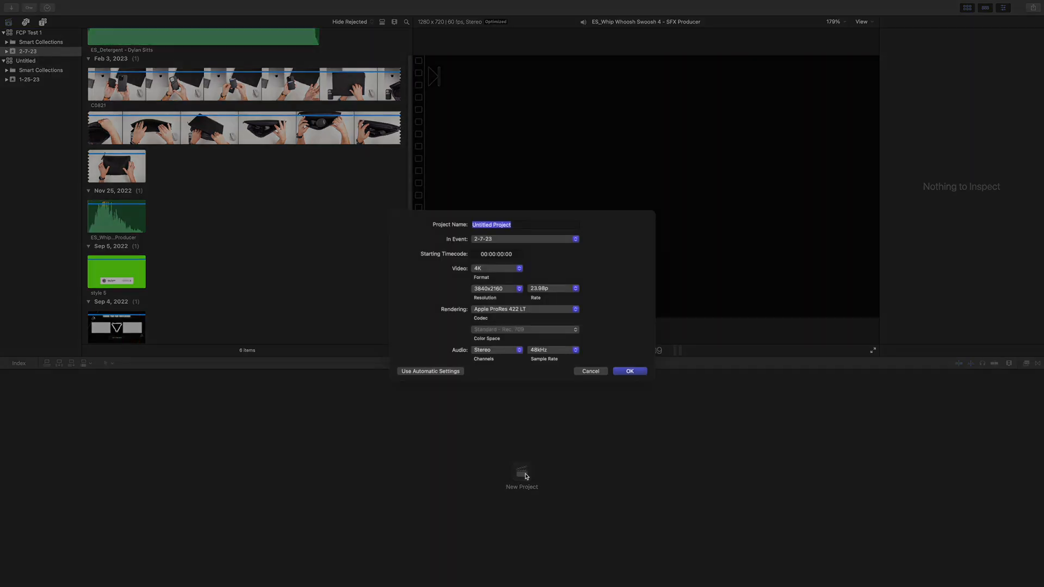
# Step: Name the new project FCP Test 1 in the 2-7-23 event with 4K 23.98p settings
pyautogui.write('FCP Test 1')
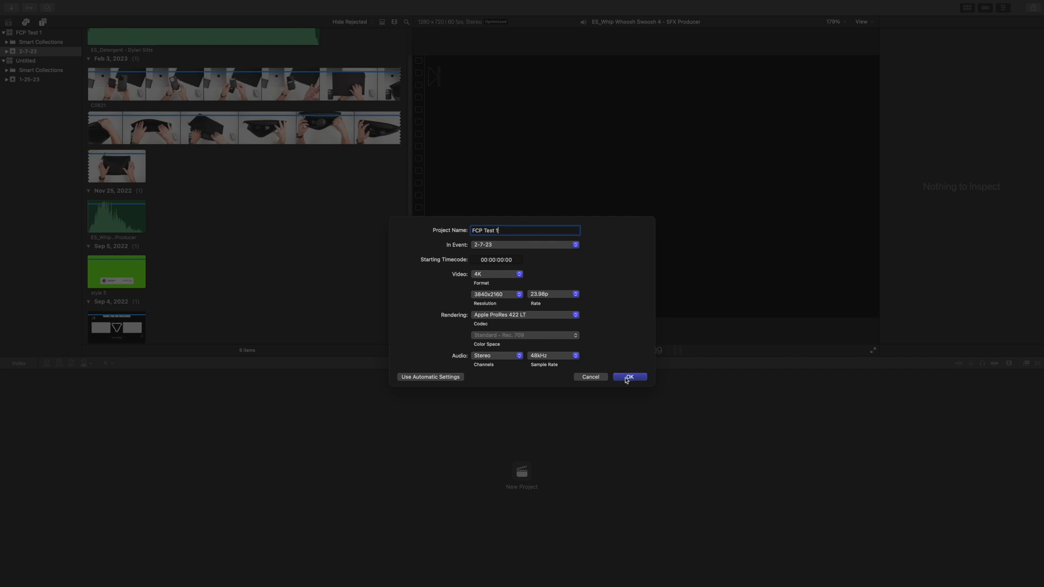
# Step: Create the FCP Test 1 project and scrub through the C0821 footage in the timeline
pyautogui.click(628, 377)
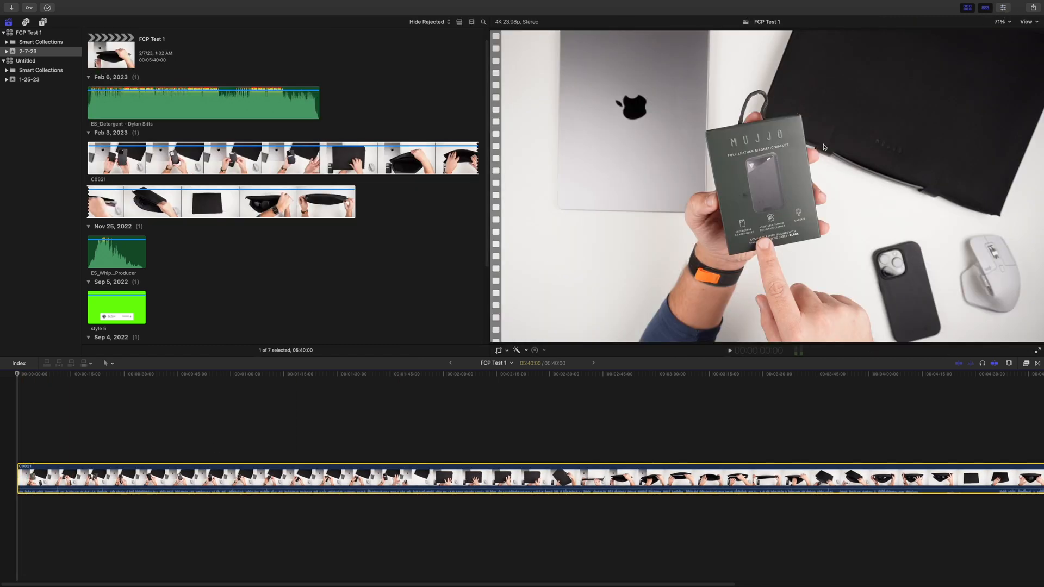
pyautogui.click(379, 476)
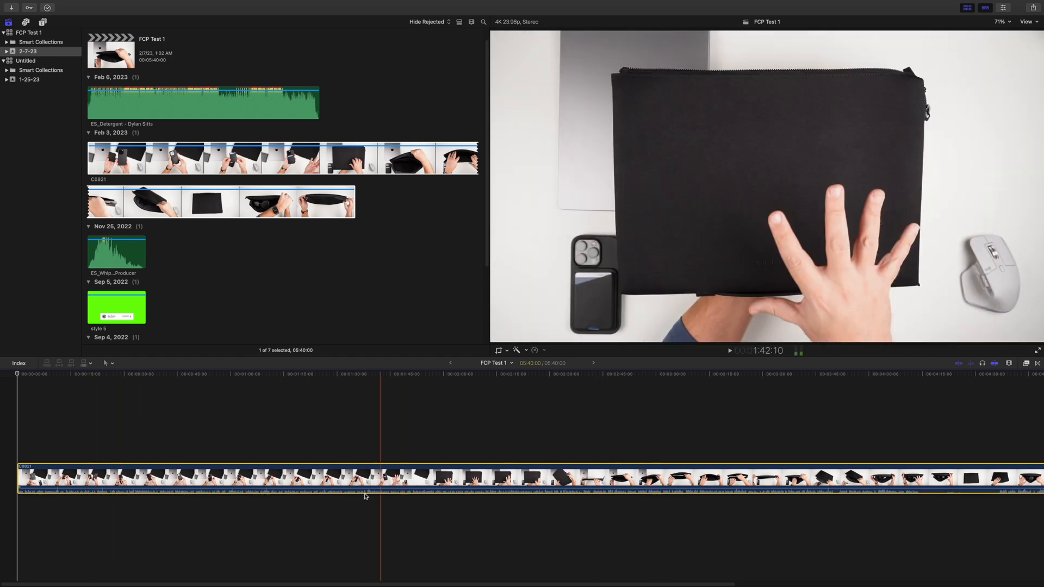
pyautogui.click(458, 473)
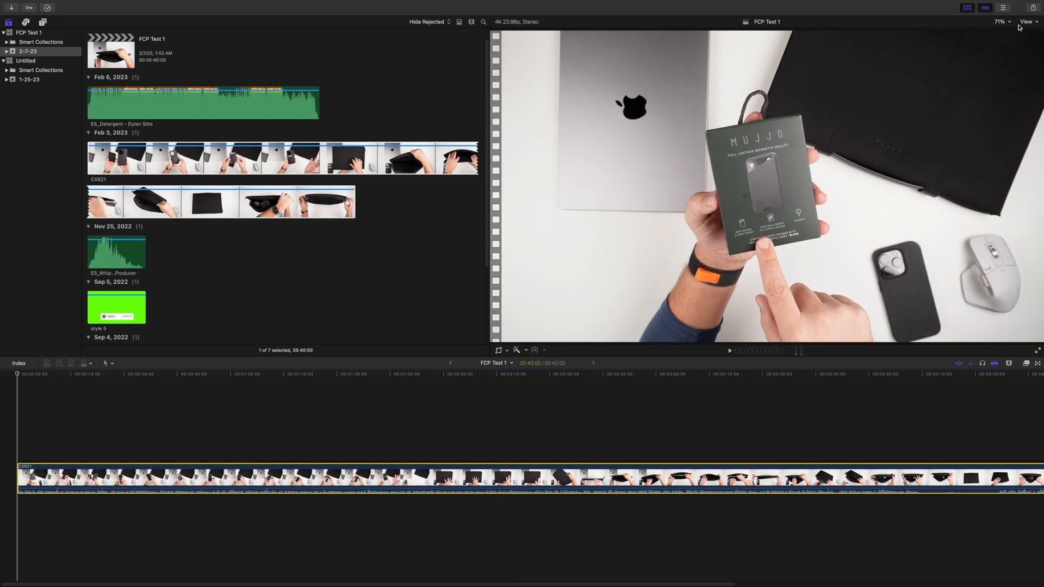
# Step: Switch the viewer to Better Quality and play the footage back from near the start
pyautogui.click(1025, 22)
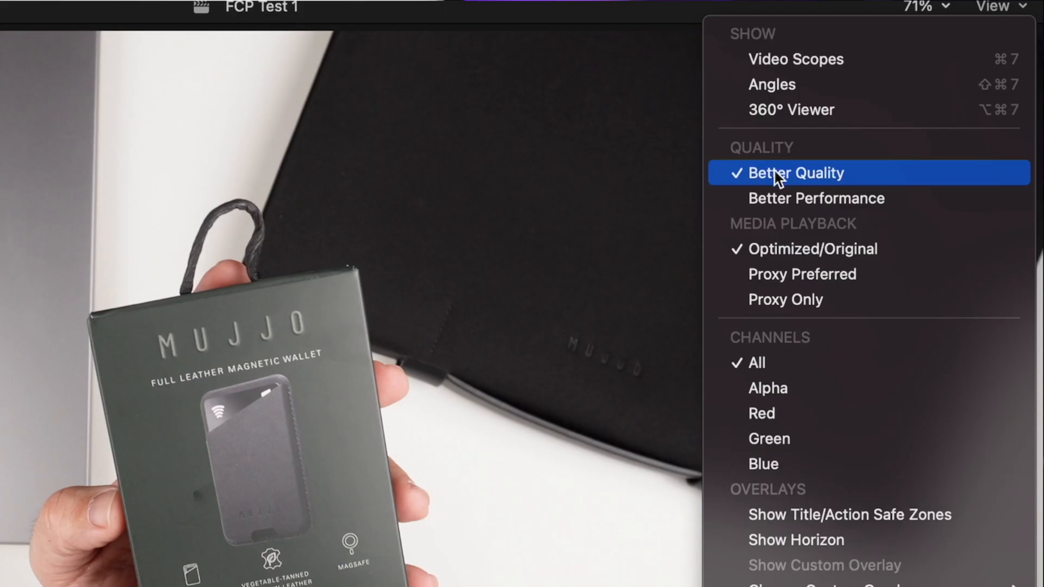
pyautogui.click(796, 173)
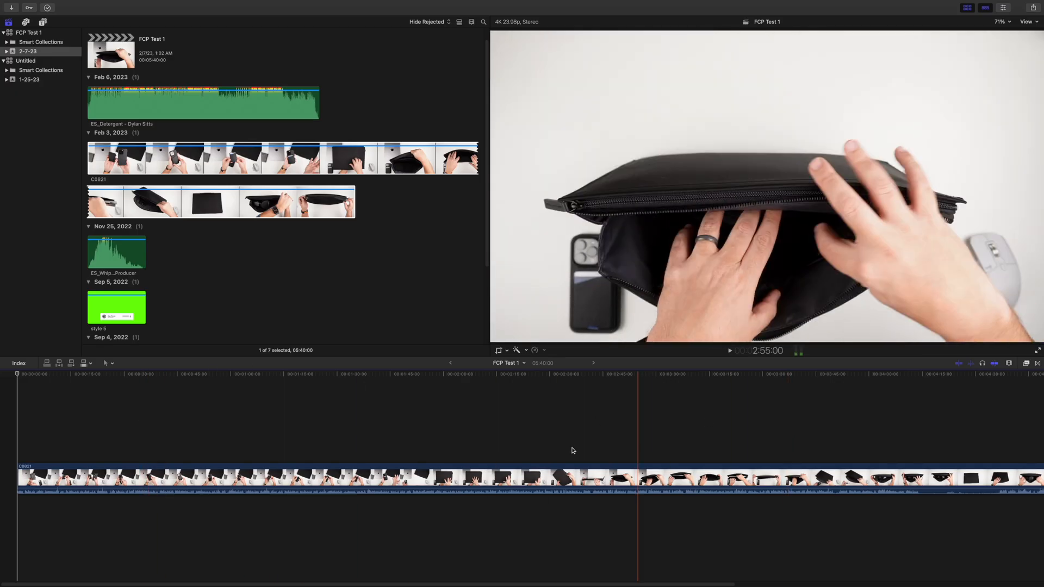
pyautogui.click(263, 476)
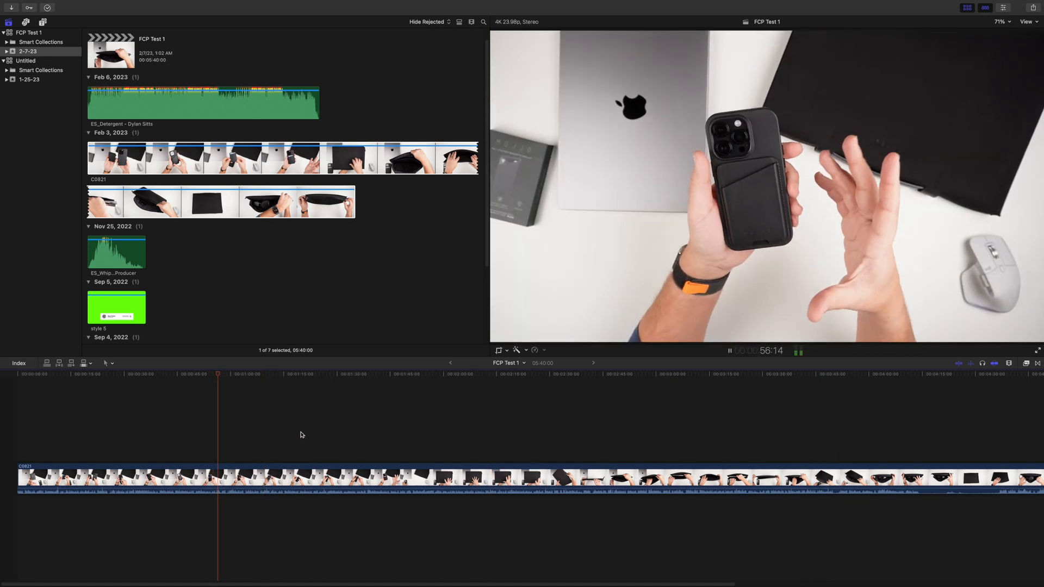
pyautogui.click(304, 373)
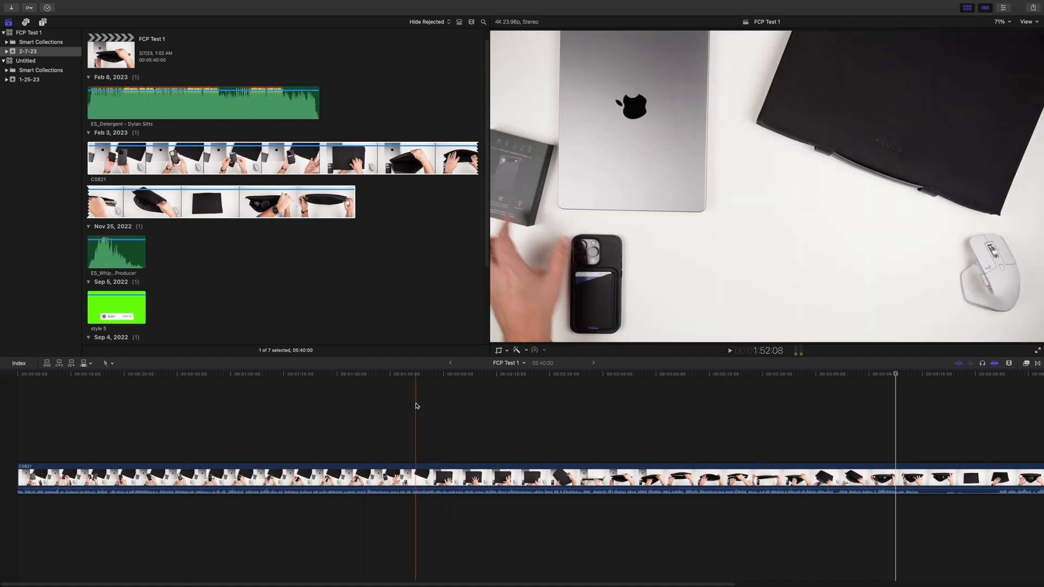
pyautogui.click(396, 476)
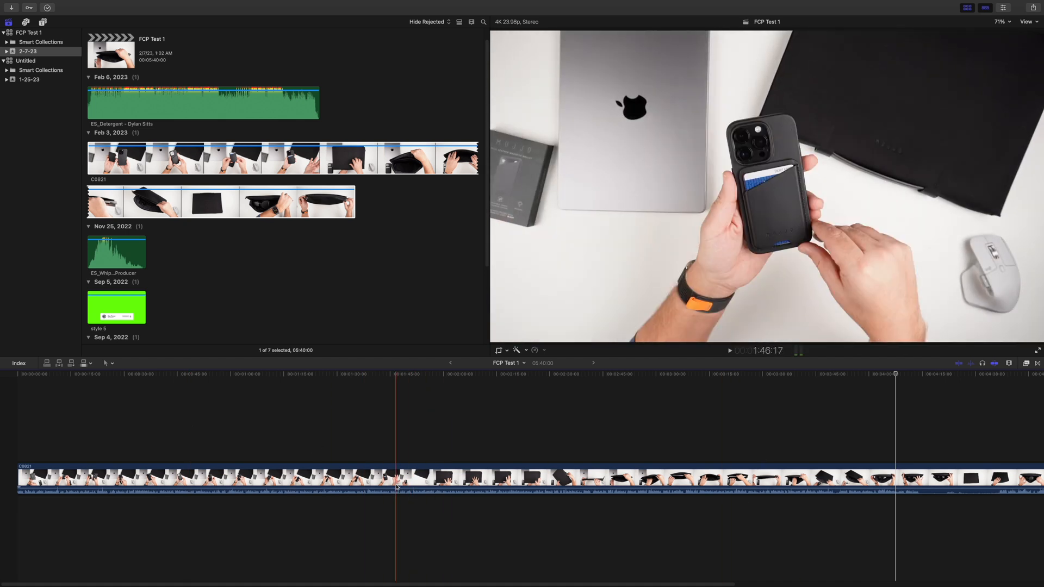
# Step: Add the Detergent music under the footage, lower it to -20 dB and play back
pyautogui.click(137, 102)
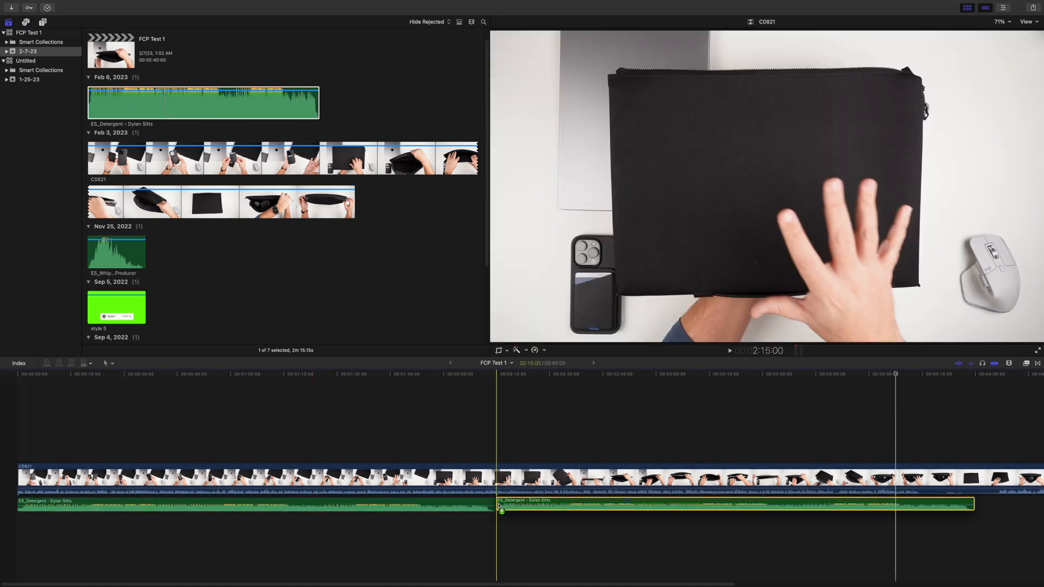
pyautogui.click(1025, 363)
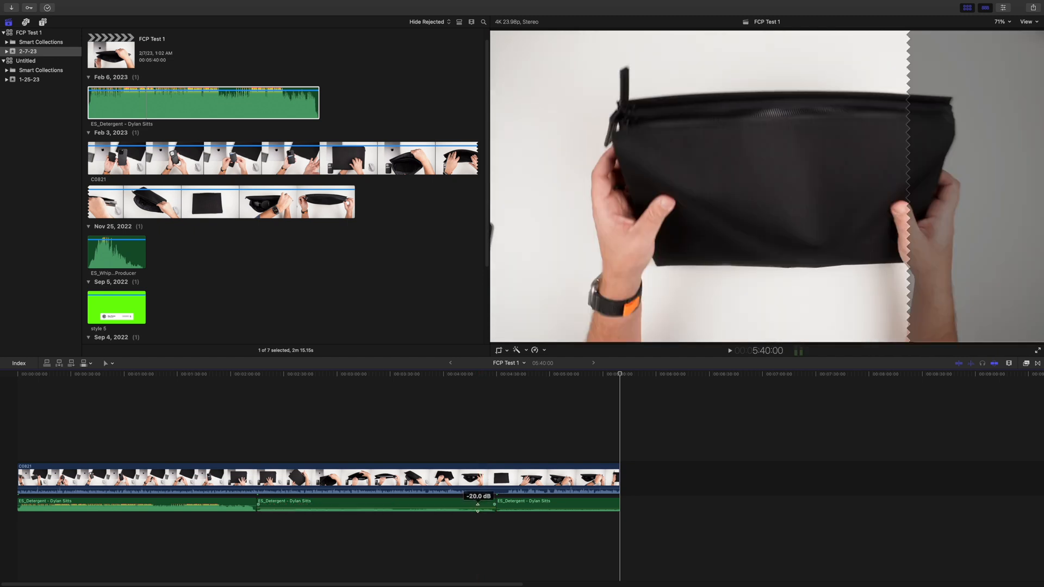
pyautogui.moveTo(478, 507); pyautogui.dragTo(224, 510)
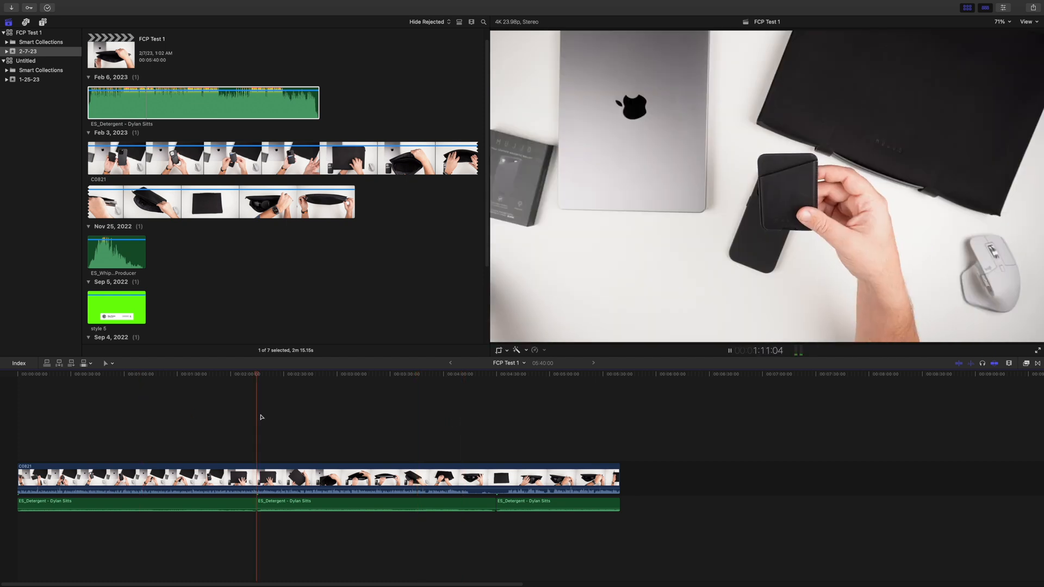
pyautogui.click(443, 373)
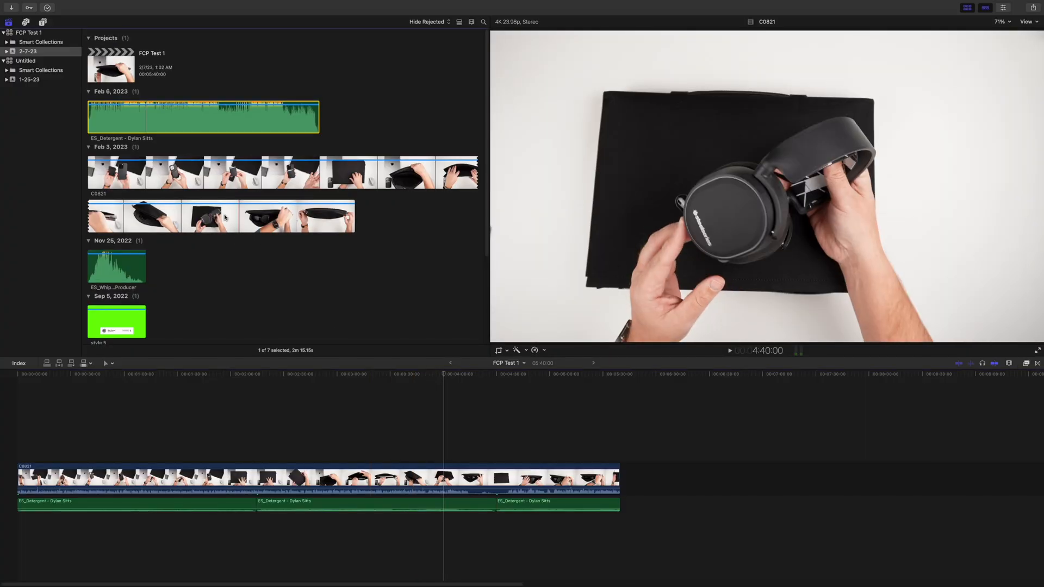
# Step: Add a Basic 3D title near the start of the timeline and play it over the footage
pyautogui.click(42, 22)
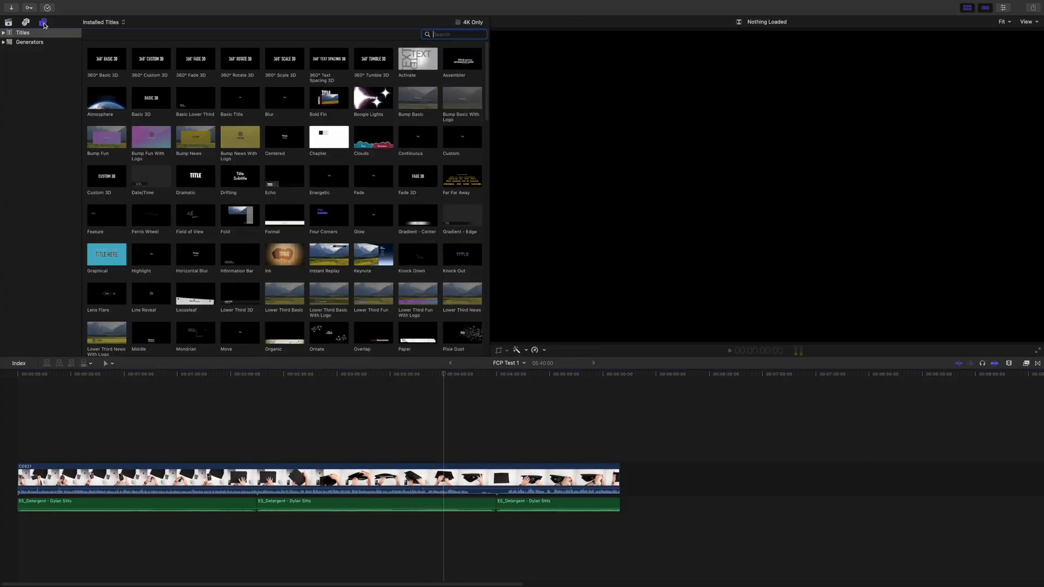
pyautogui.click(150, 97)
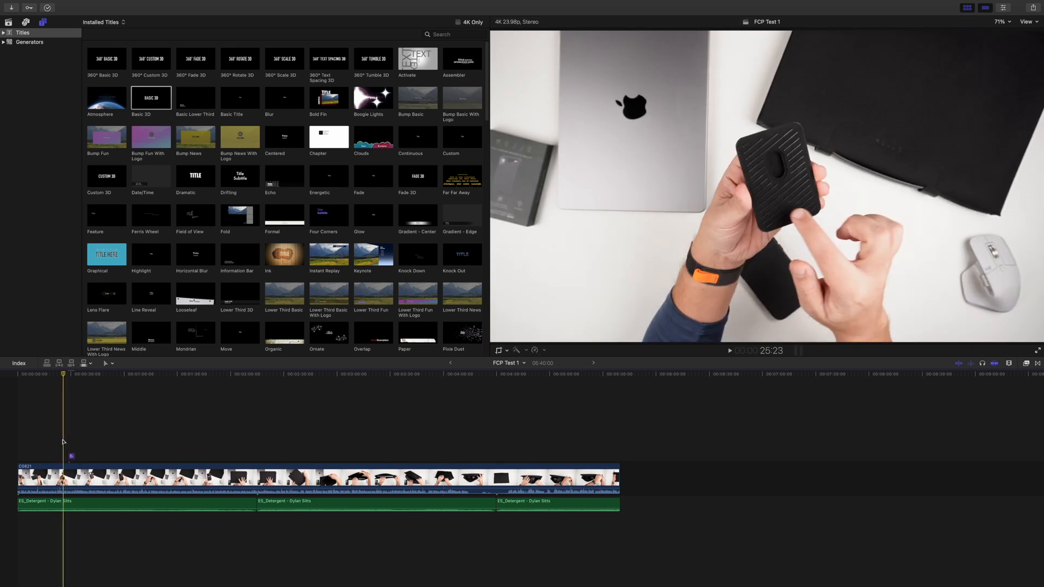
pyautogui.click(729, 350)
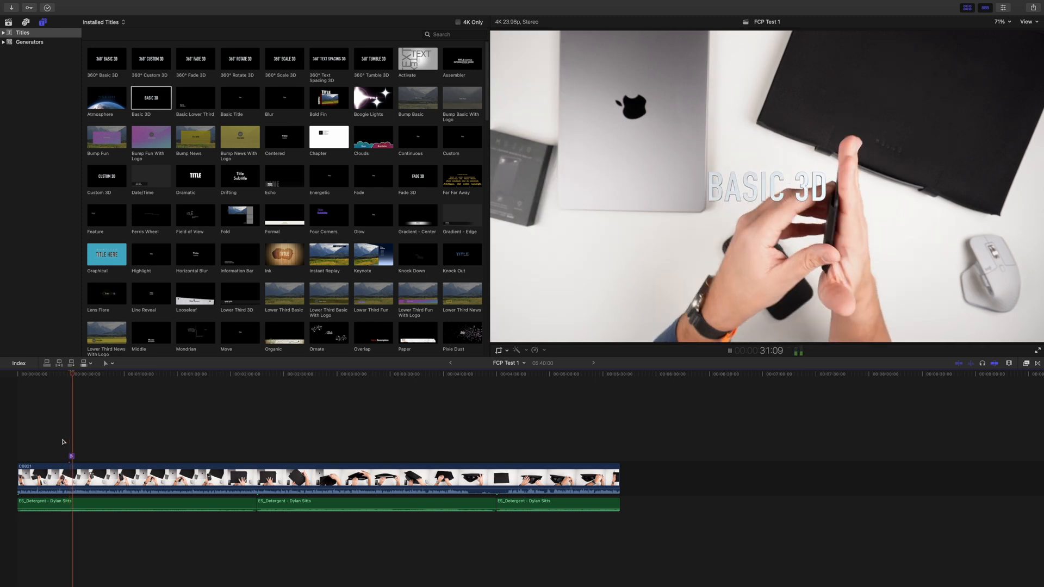
# Step: Replay the title section and bring up the viewer's display options
pyautogui.click(1029, 22)
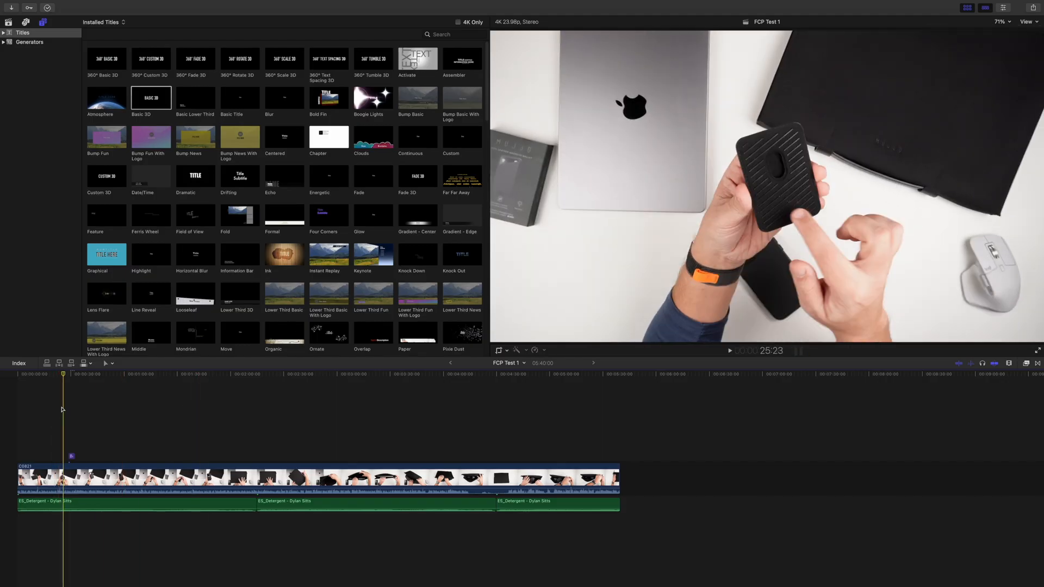
pyautogui.click(729, 350)
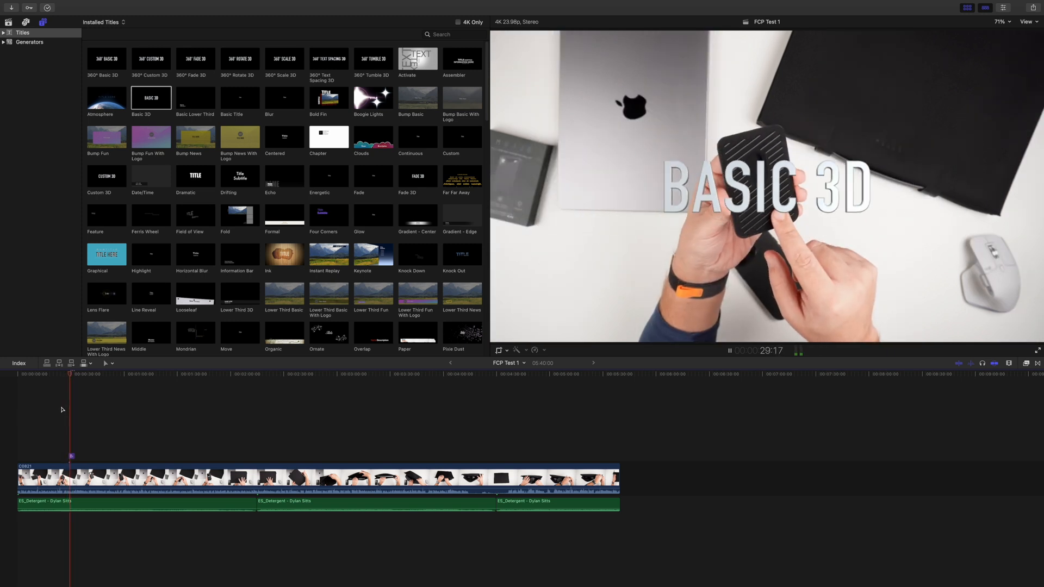
pyautogui.click(1031, 22)
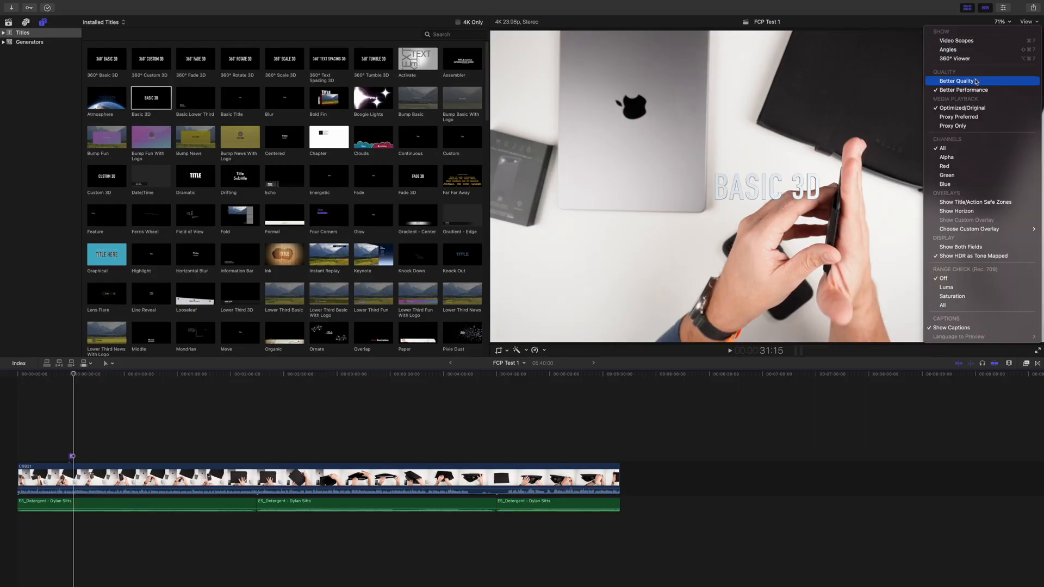
# Step: Set viewer playback to Better Quality before pasting more Basic 3D titles along the timeline
pyautogui.click(47, 8)
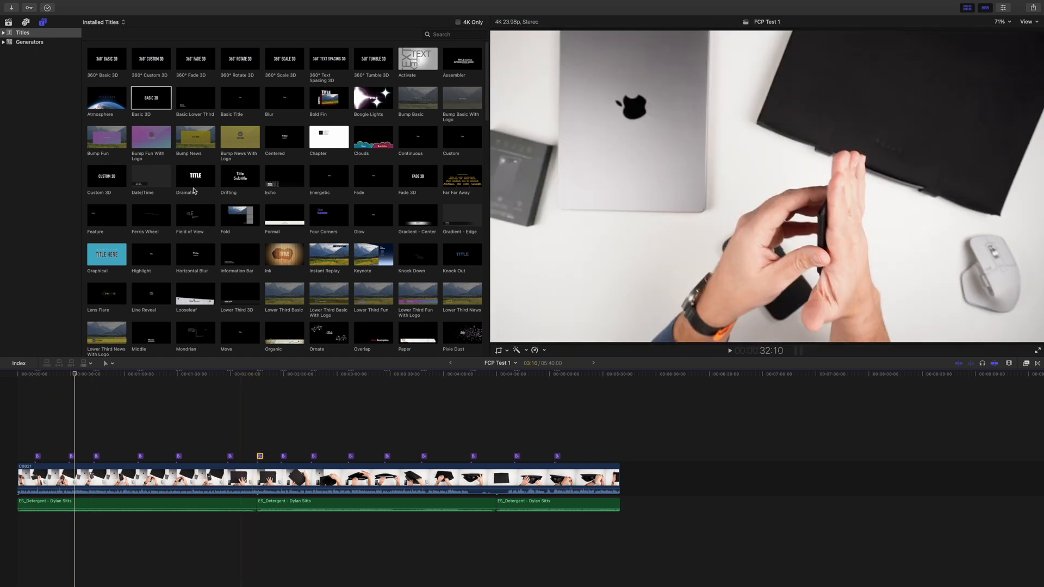
# Step: Play the spaced titles, then switch the viewer quality to Better Performance
pyautogui.click(202, 454)
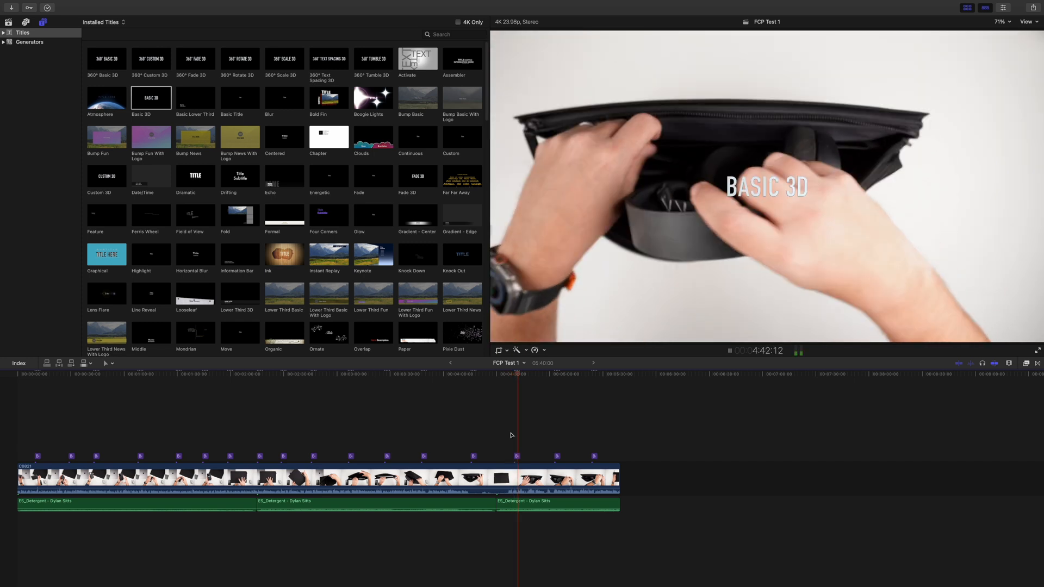
pyautogui.click(1031, 22)
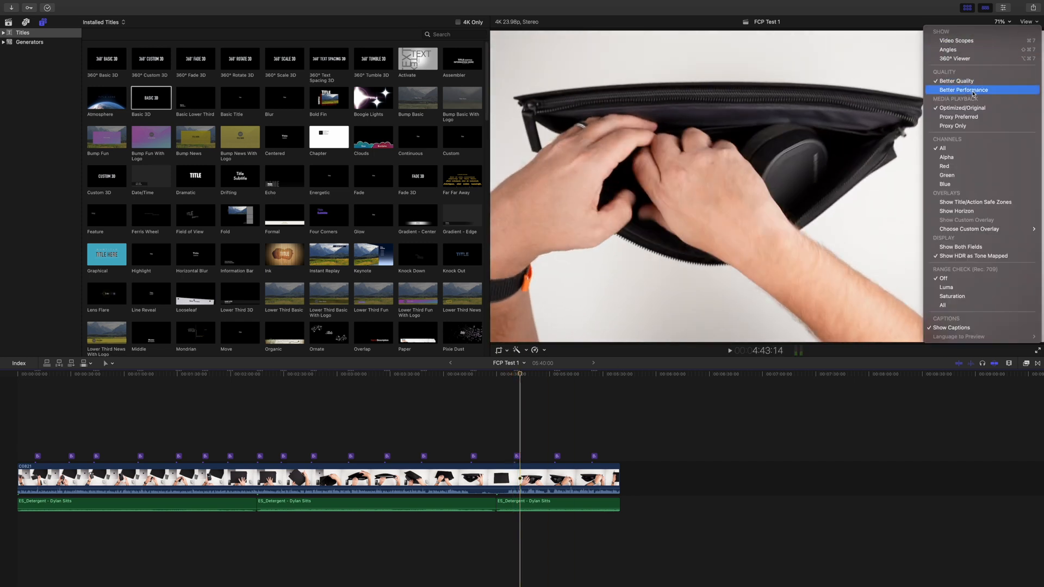
pyautogui.click(964, 90)
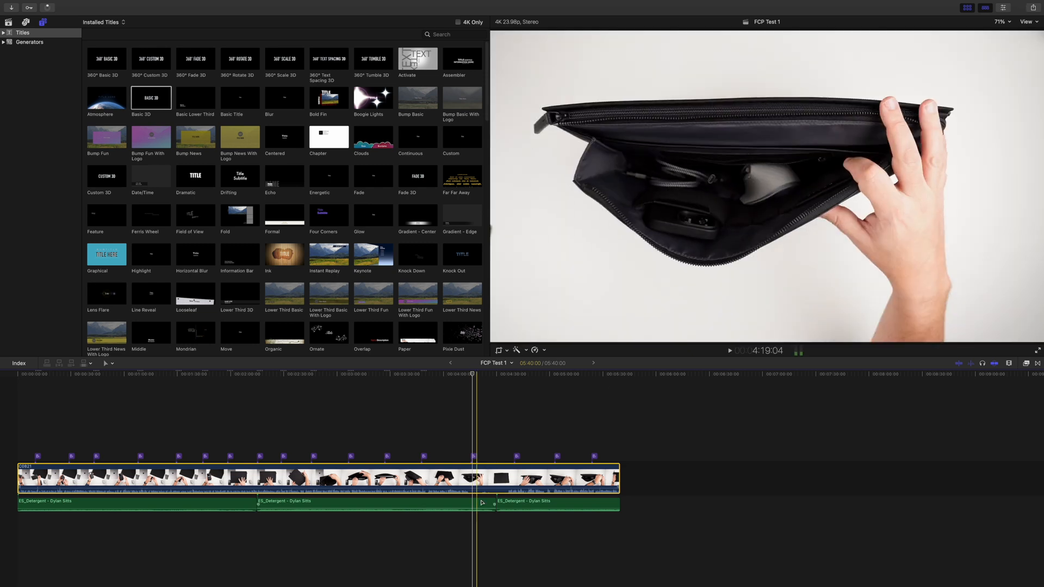
# Step: Set clip C0821's Camera LUT to the Sony Picture Profiles HLG3 for Rec709 LUT
pyautogui.click(1005, 9)
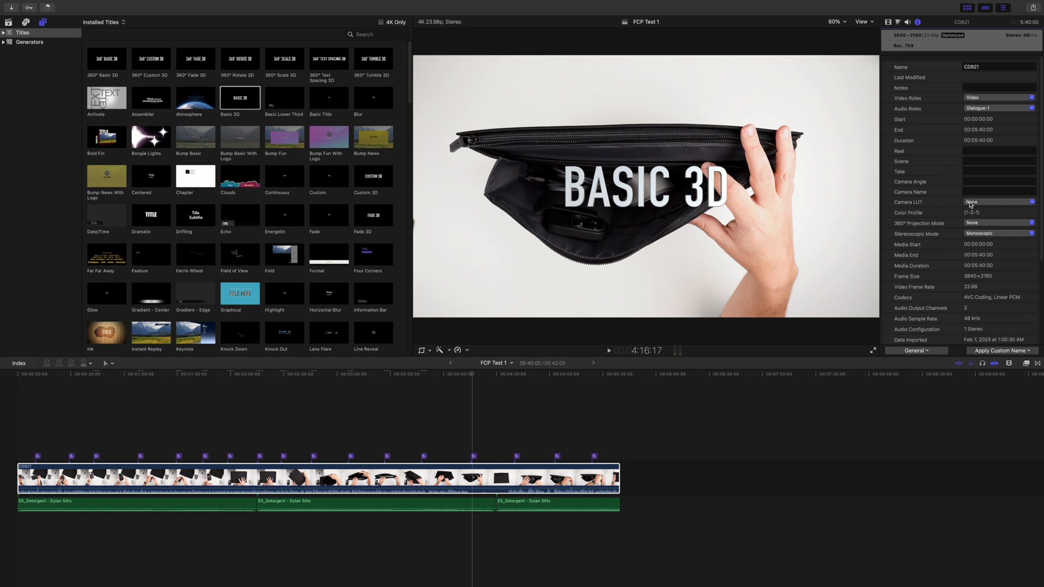
pyautogui.click(999, 203)
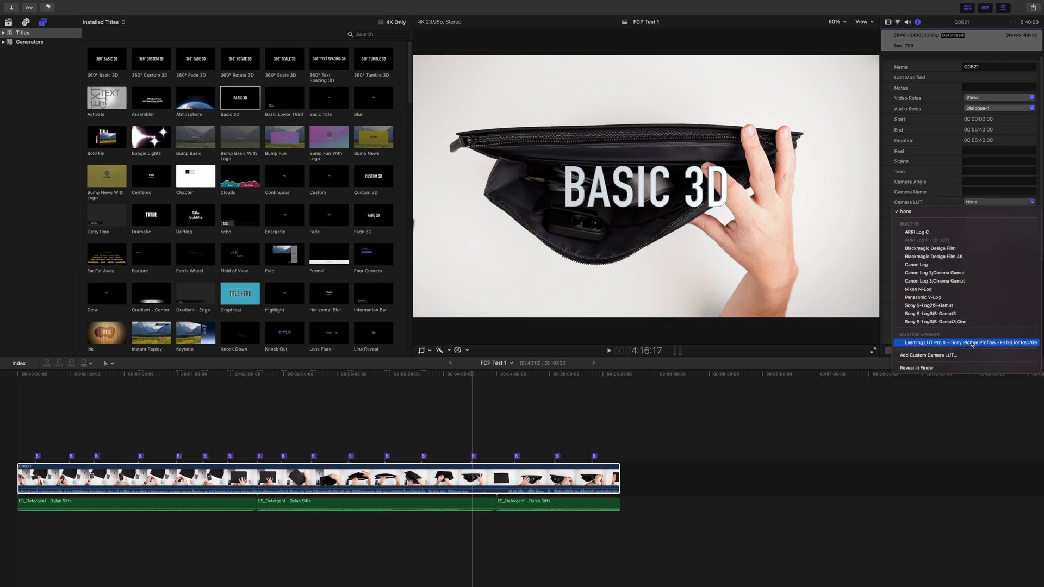
pyautogui.click(964, 343)
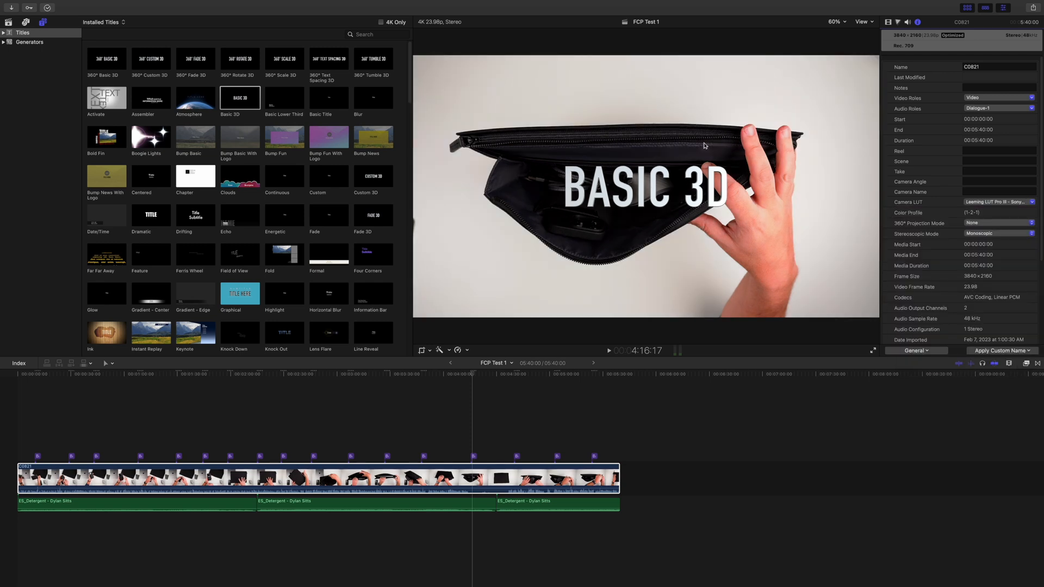
# Step: Review the LUT's look on the footage in the viewer and inspector
pyautogui.click(445, 373)
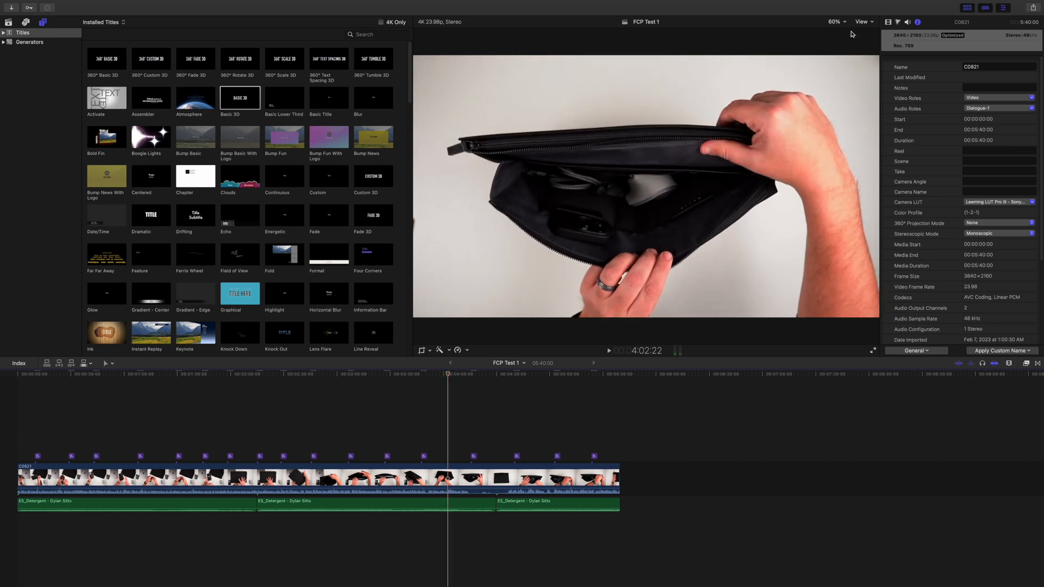
pyautogui.click(862, 22)
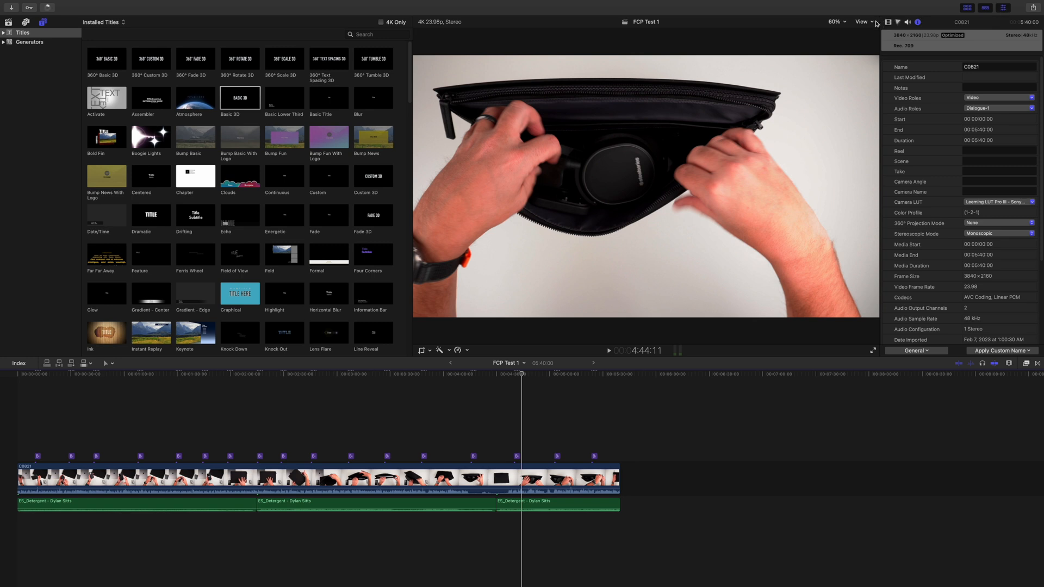
pyautogui.click(861, 22)
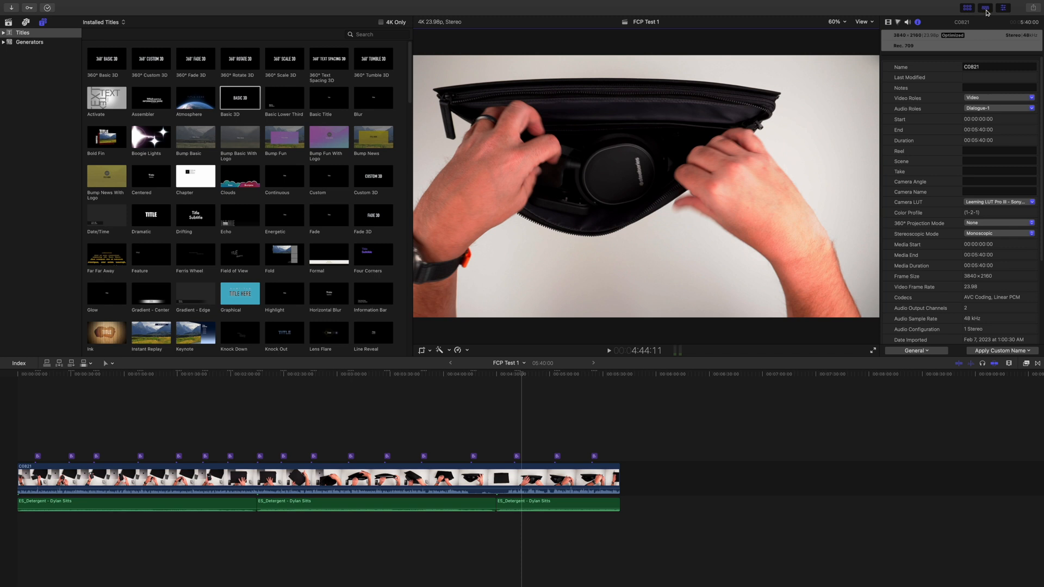
# Step: Add a Color Wheels correction to clip C0821 from the Color inspector
pyautogui.click(897, 21)
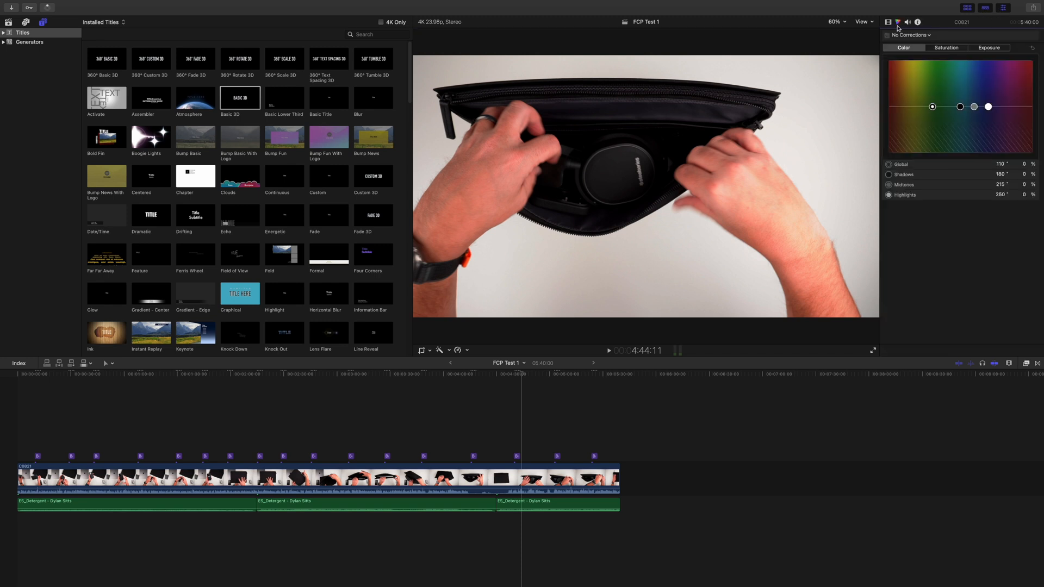
pyautogui.click(910, 35)
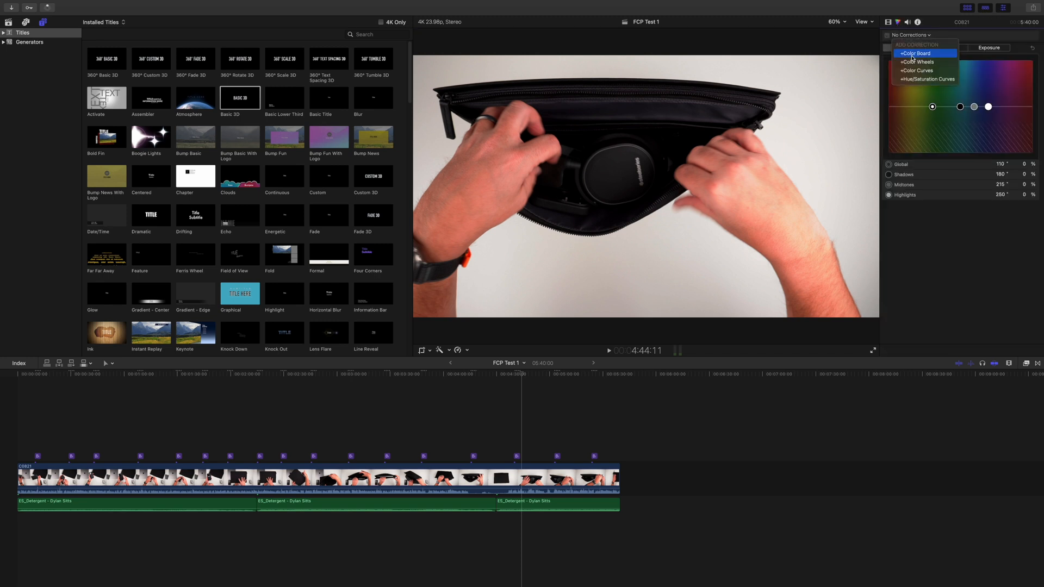
pyautogui.click(917, 61)
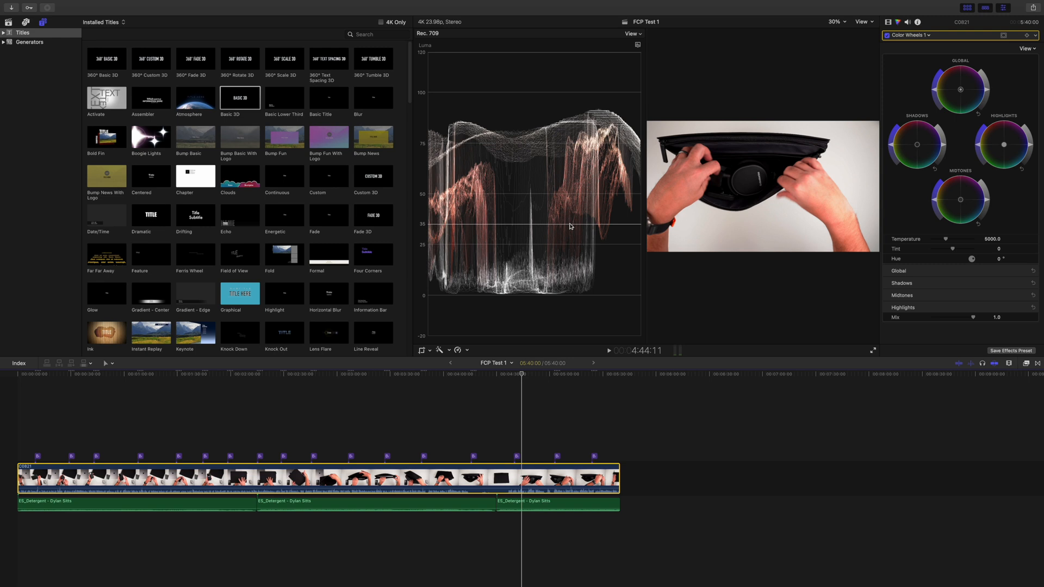
pyautogui.moveTo(816, 102)
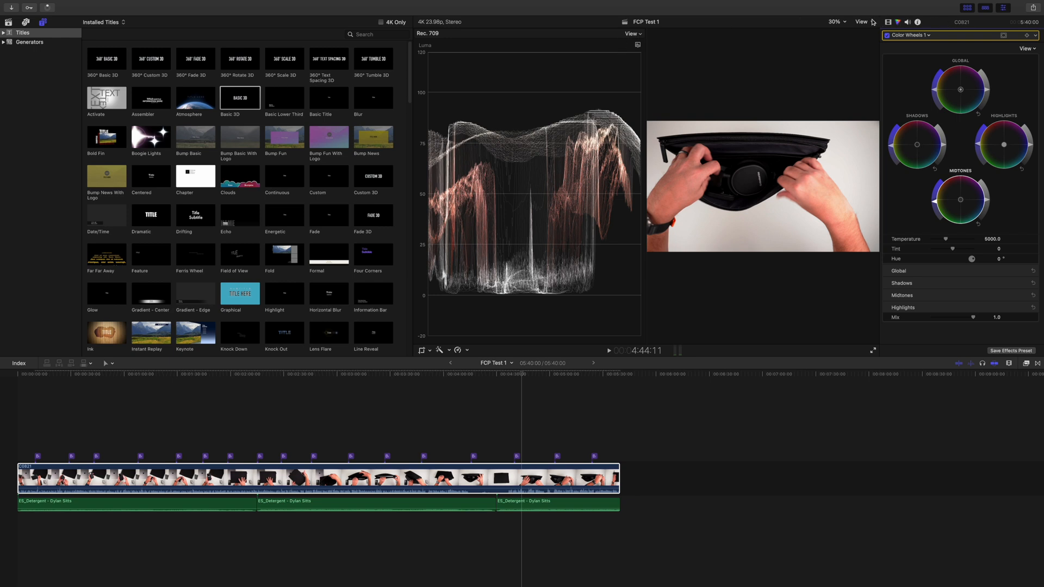
# Step: Close the scopes and color controls and play the project mid-way in the large viewer
pyautogui.click(836, 22)
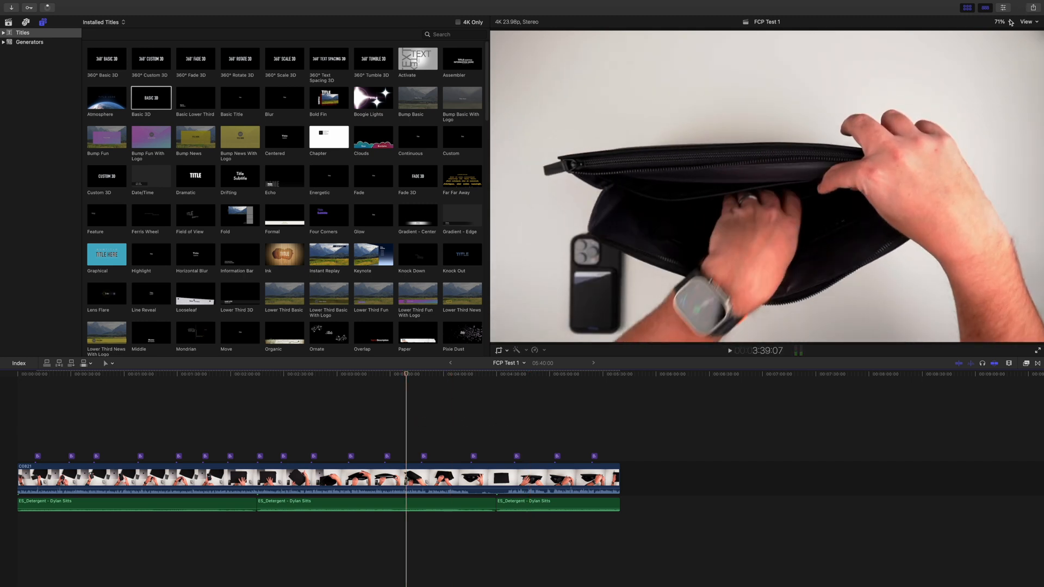
pyautogui.click(1030, 22)
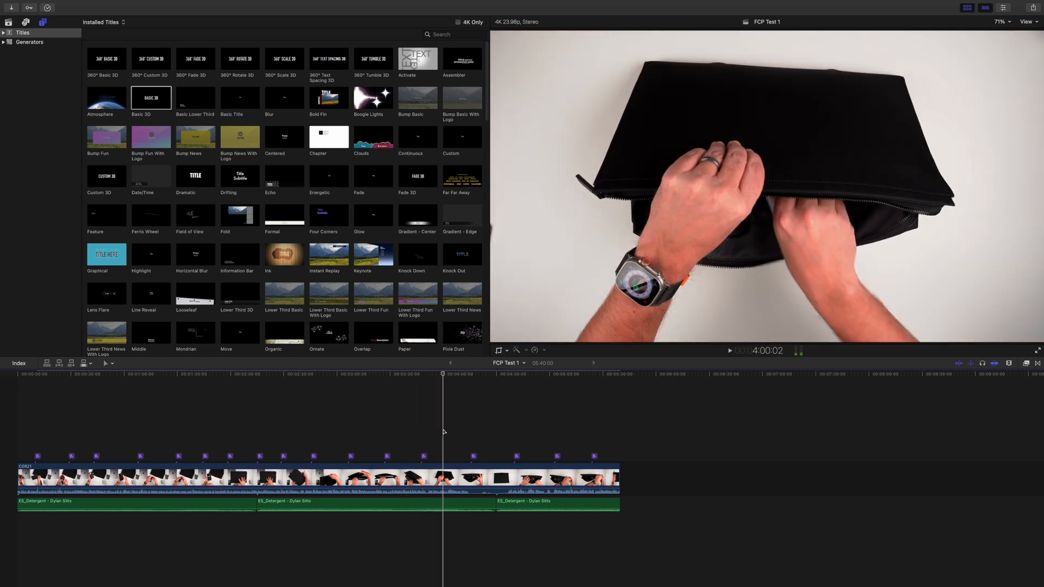
pyautogui.click(730, 350)
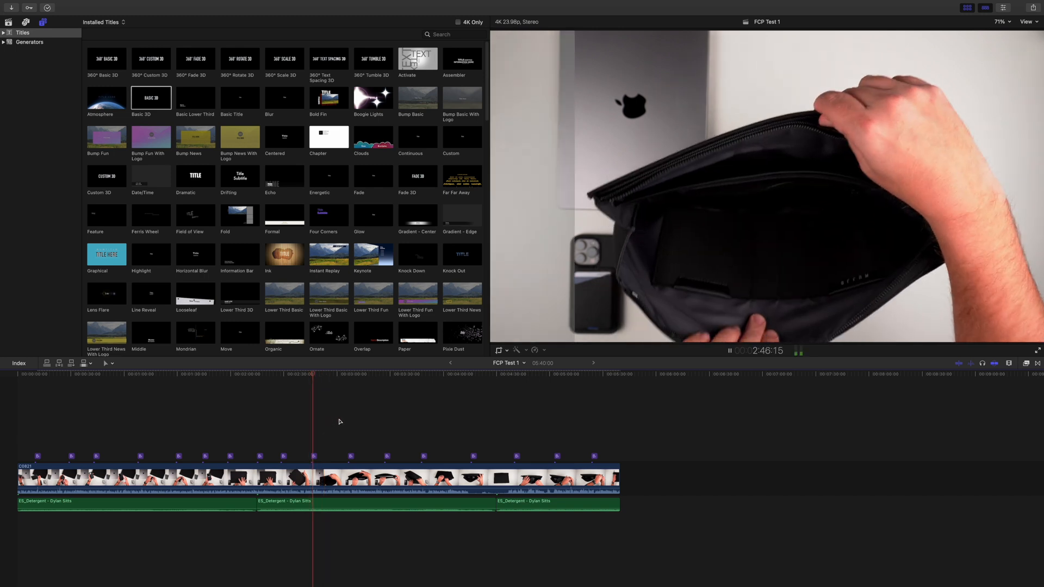
pyautogui.click(346, 373)
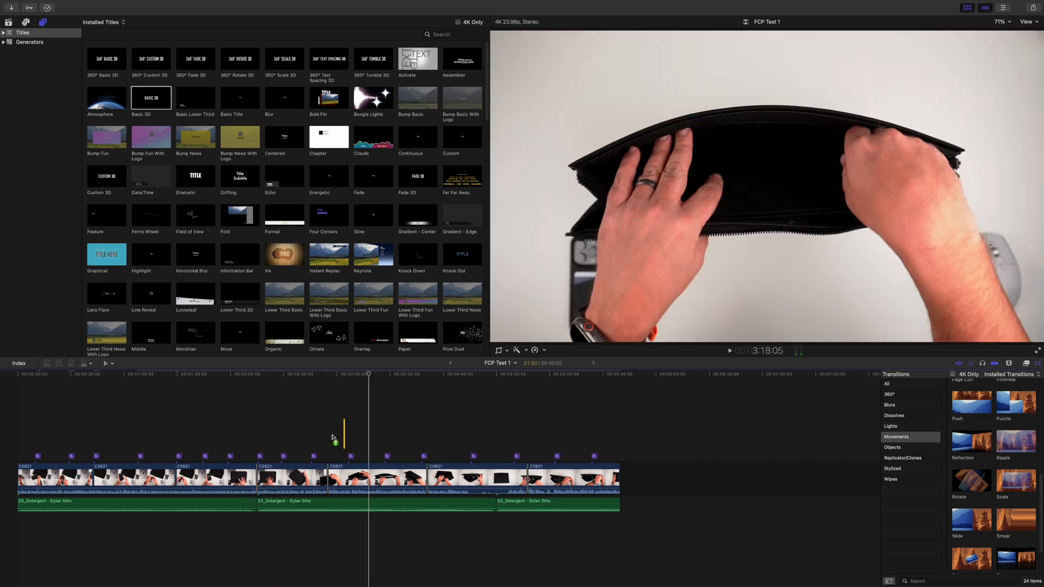
# Step: Add an Objects-category transition at an early edit point of the cut-up clip
pyautogui.click(1014, 398)
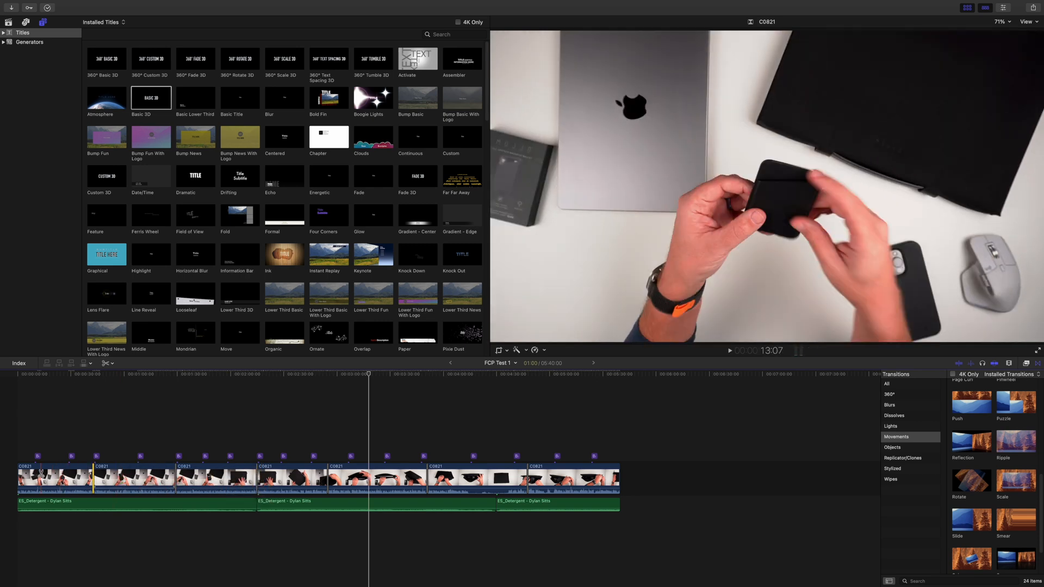
pyautogui.click(123, 479)
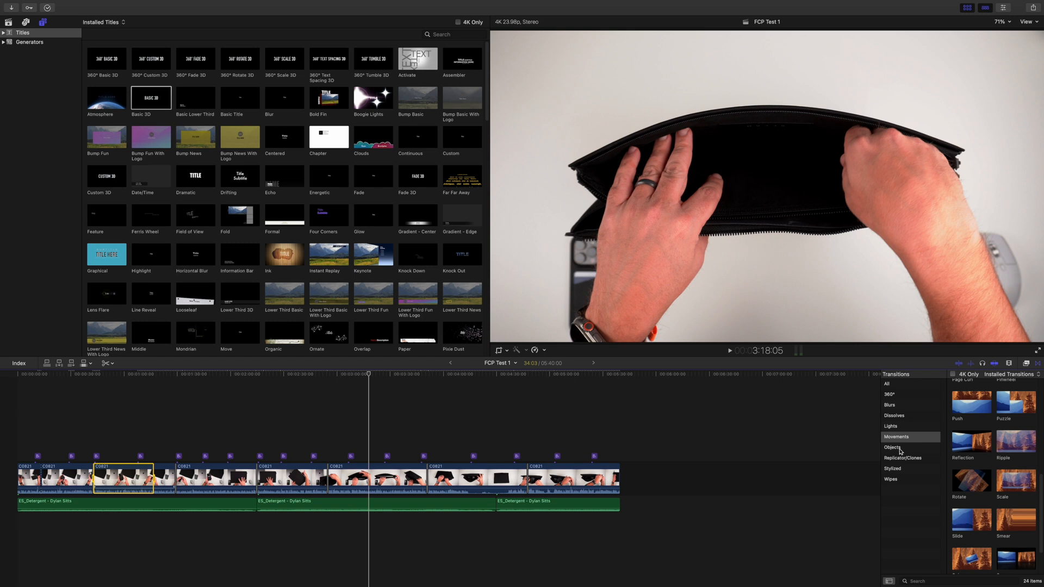
pyautogui.click(892, 446)
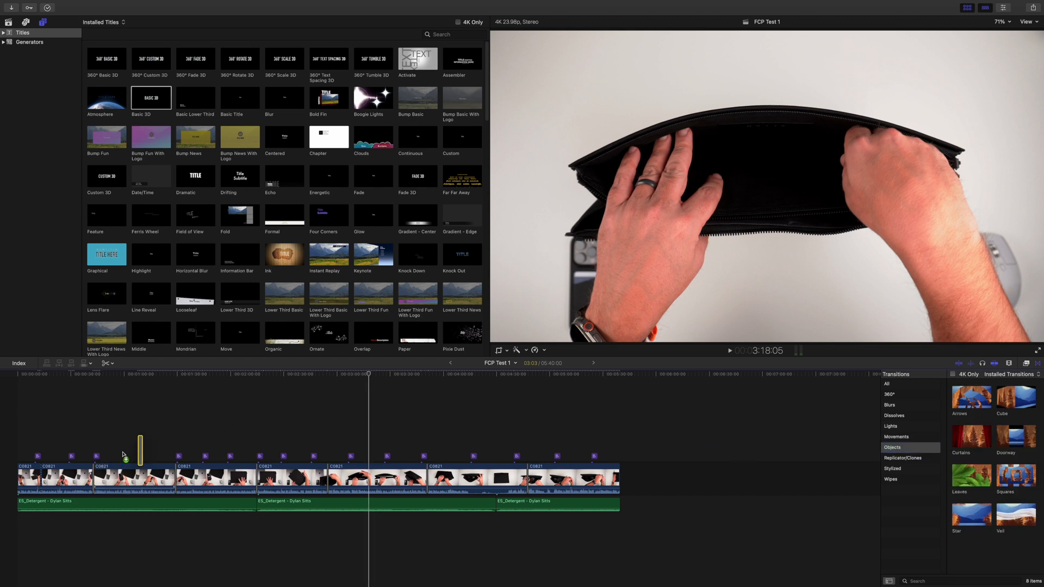
pyautogui.click(41, 478)
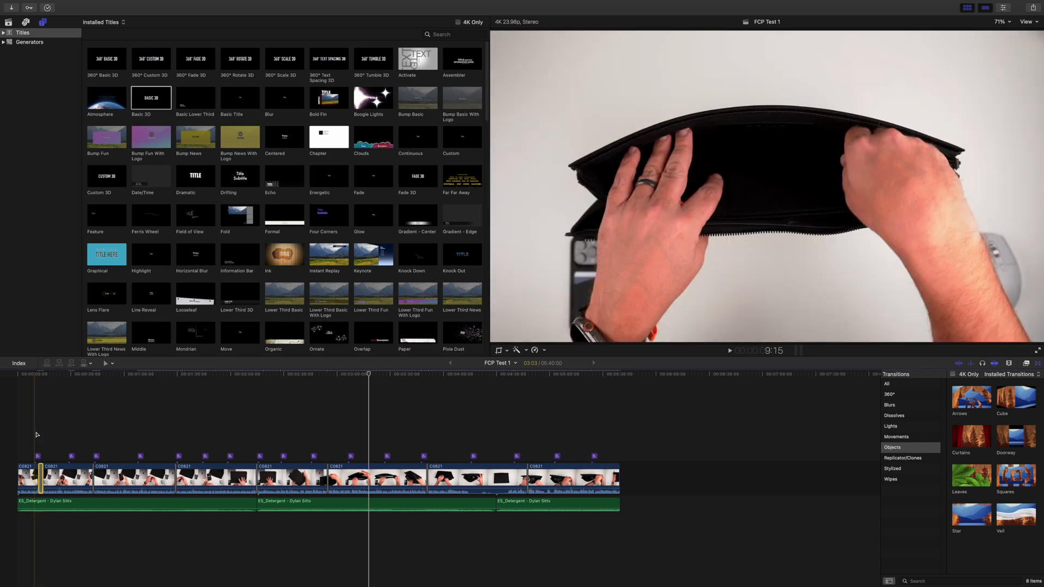
pyautogui.click(1031, 22)
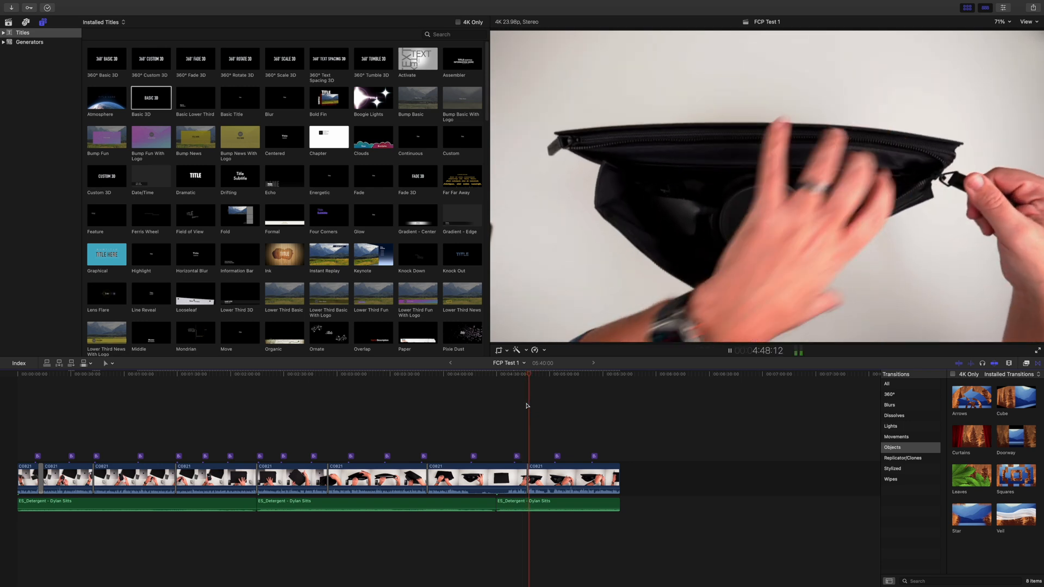
pyautogui.click(729, 350)
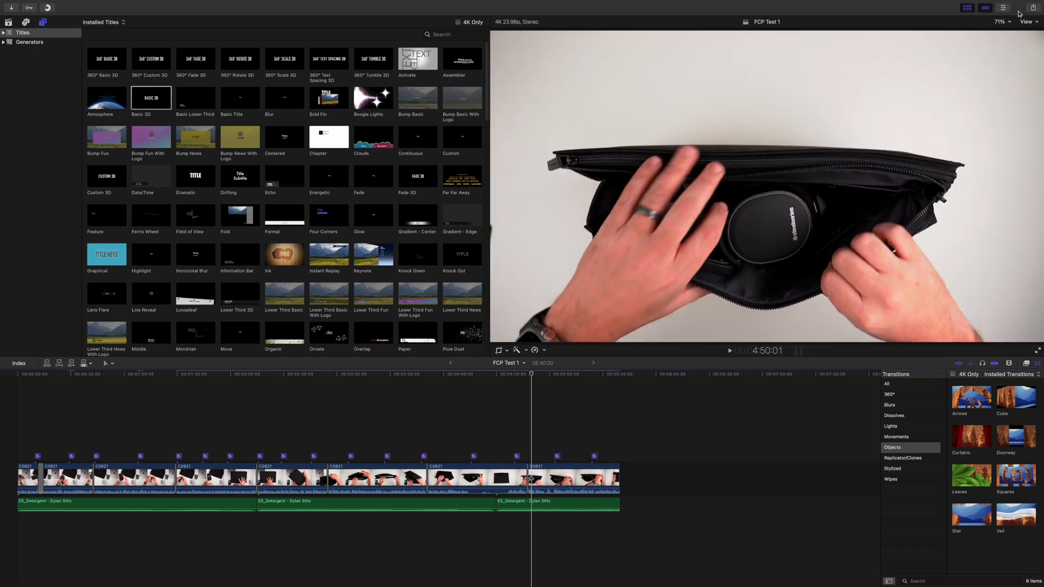
# Step: Start an Export (Faster) of FCP Test 1 and review its 3840 x 2160 H.264 settings
pyautogui.click(1035, 7)
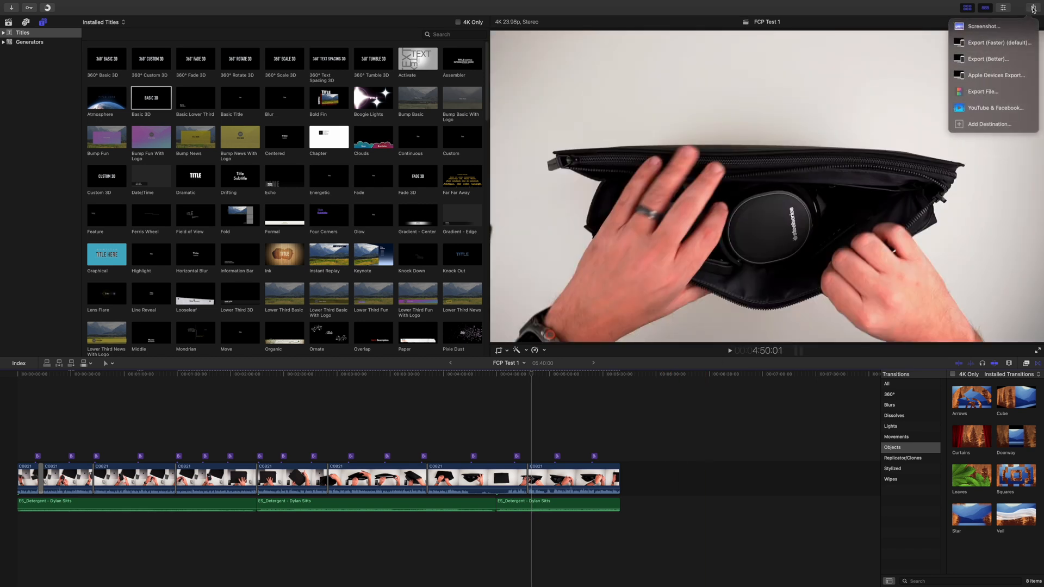
pyautogui.moveTo(999, 43)
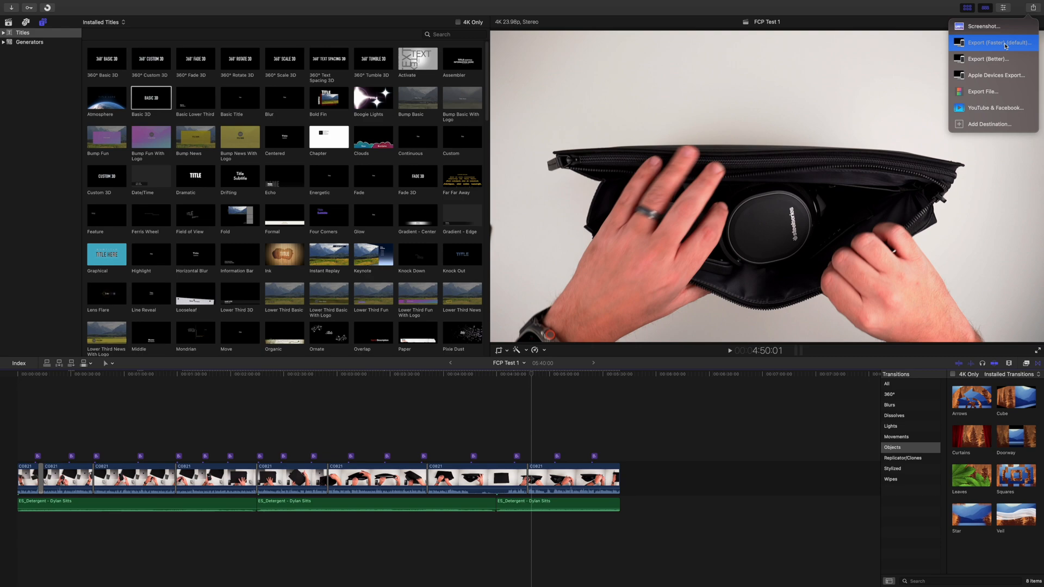
pyautogui.click(995, 43)
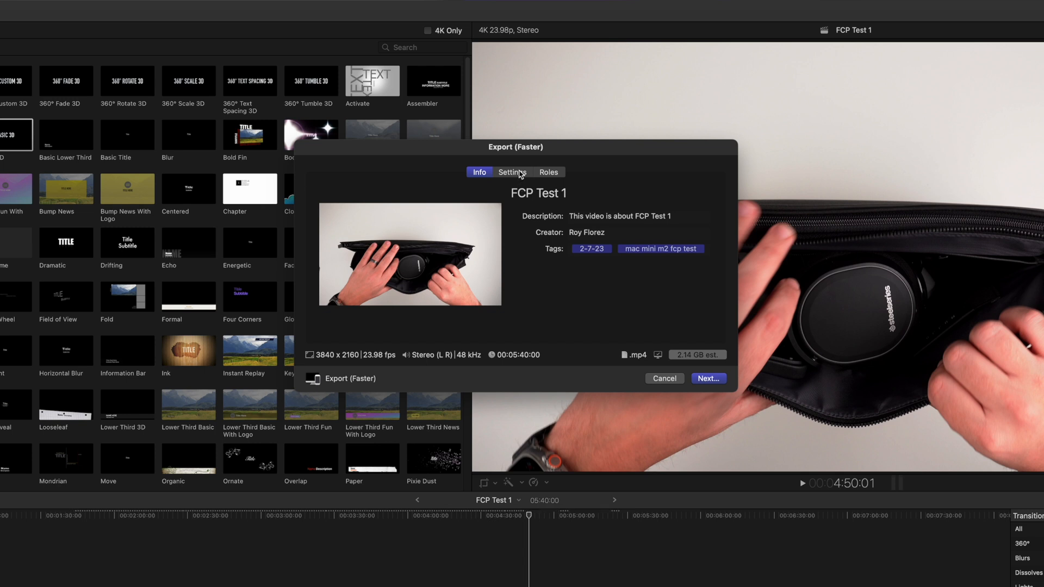
pyautogui.click(512, 173)
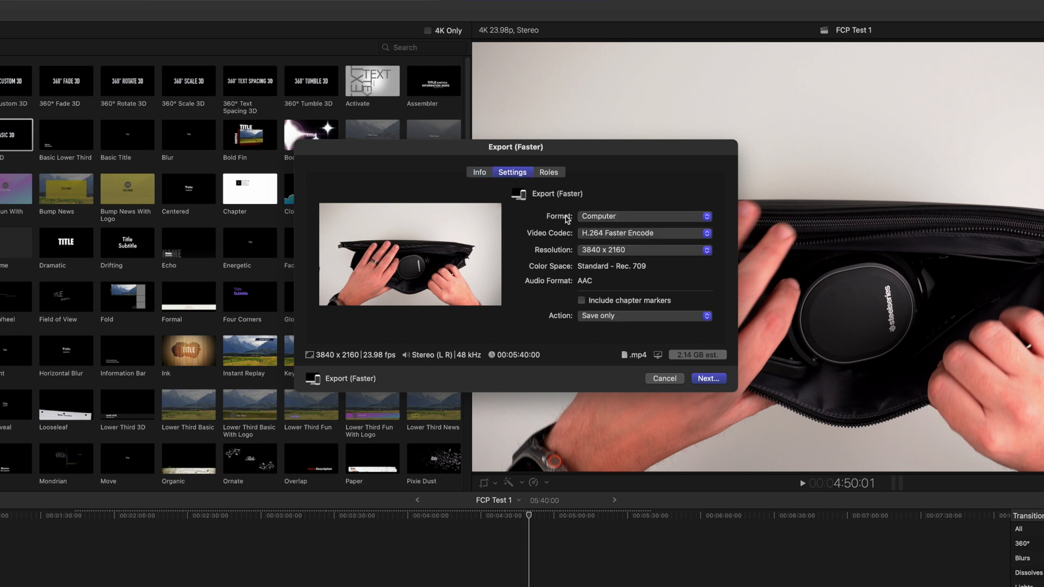
pyautogui.moveTo(598, 242)
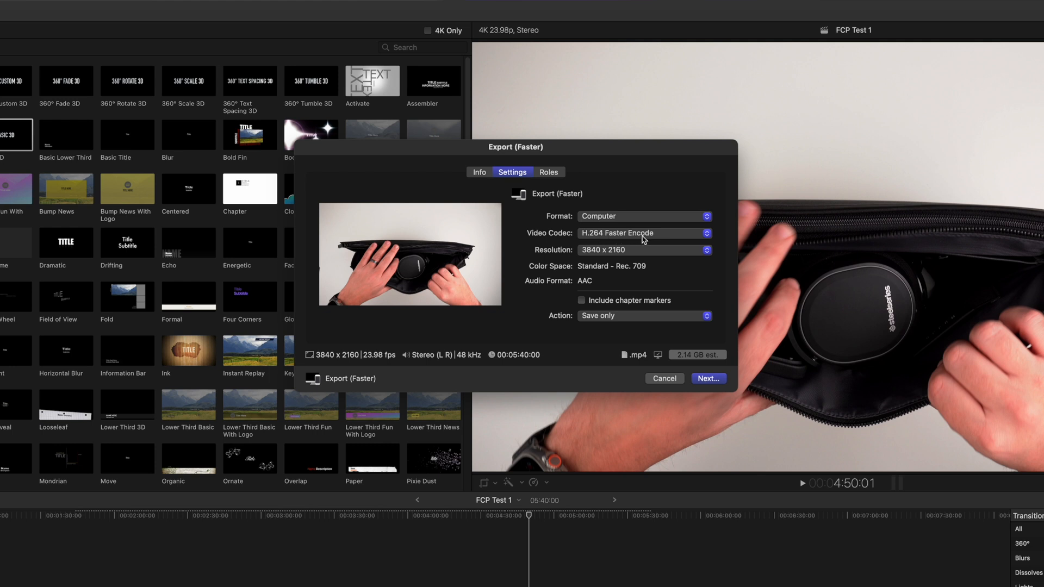
pyautogui.moveTo(606, 313)
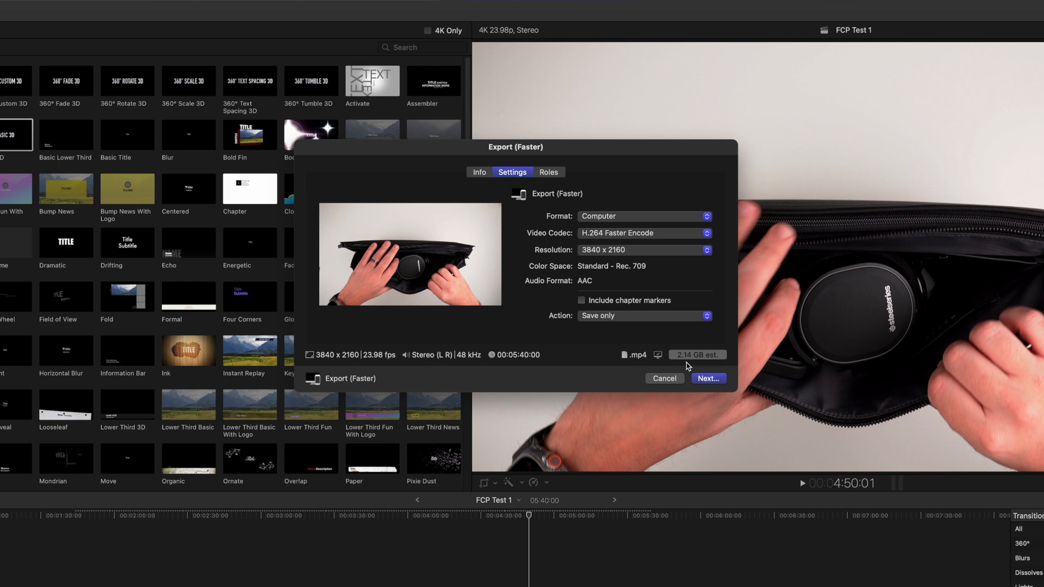
pyautogui.moveTo(645, 367)
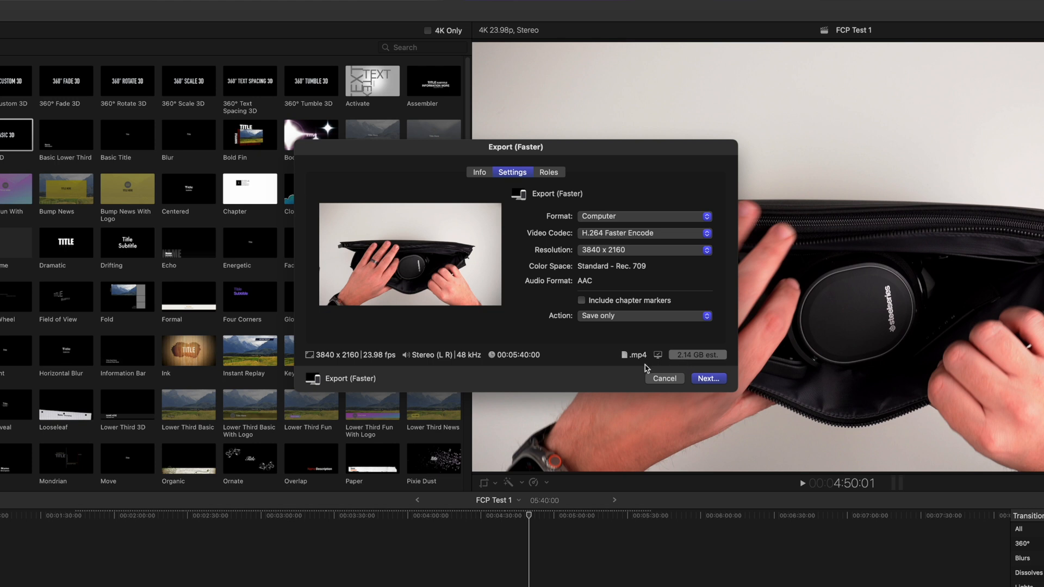
pyautogui.moveTo(633, 367)
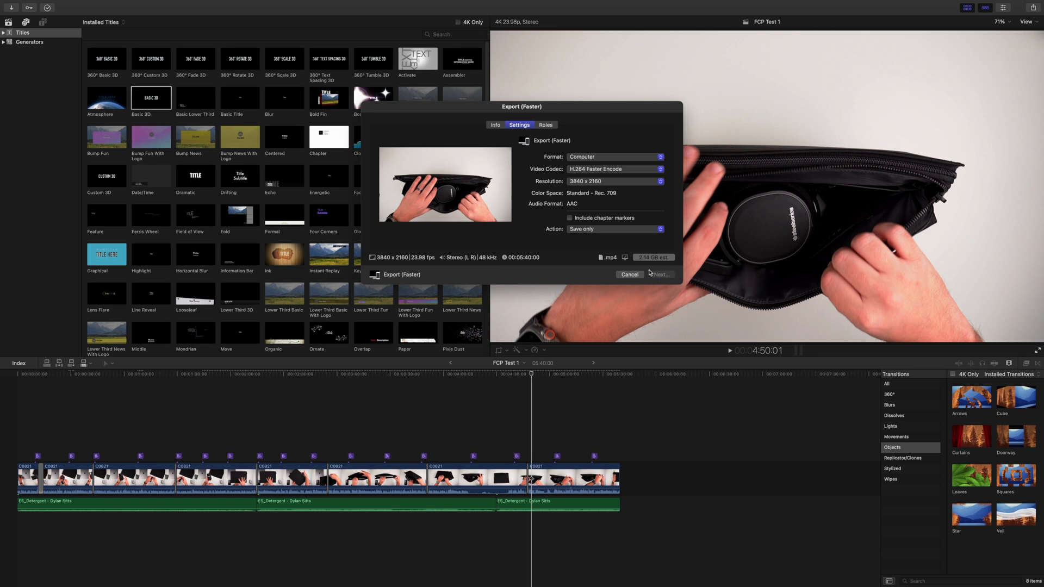
# Step: Save the 4K export to the Desktop as 'FCP Test 1'
pyautogui.click(660, 274)
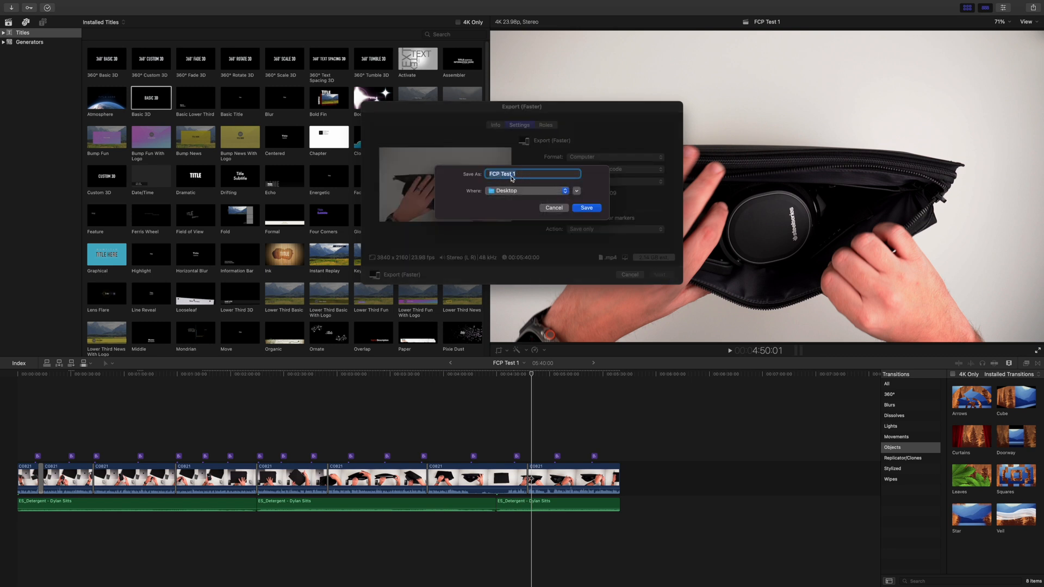
pyautogui.moveTo(534, 187)
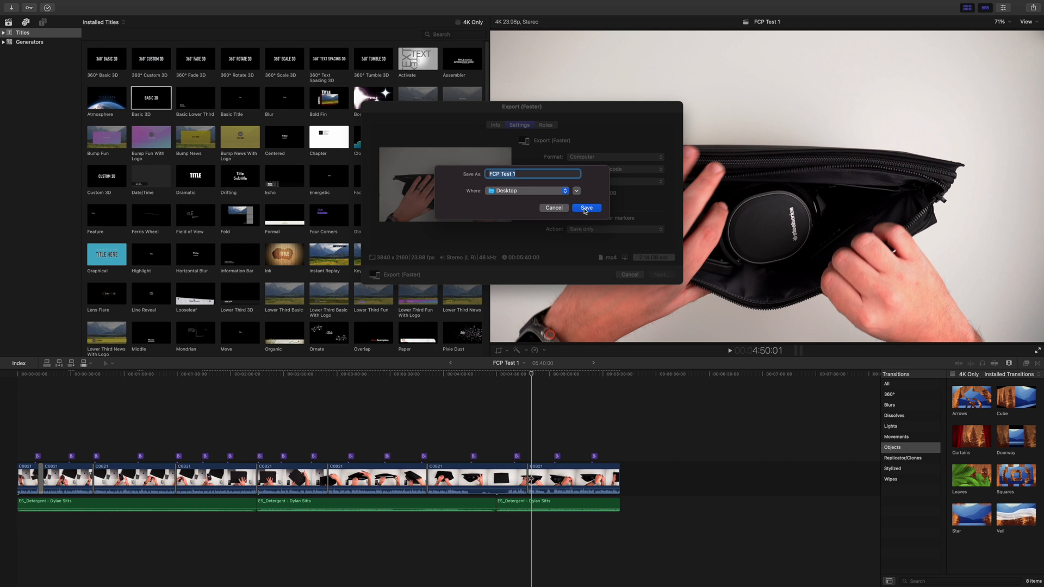
pyautogui.click(586, 208)
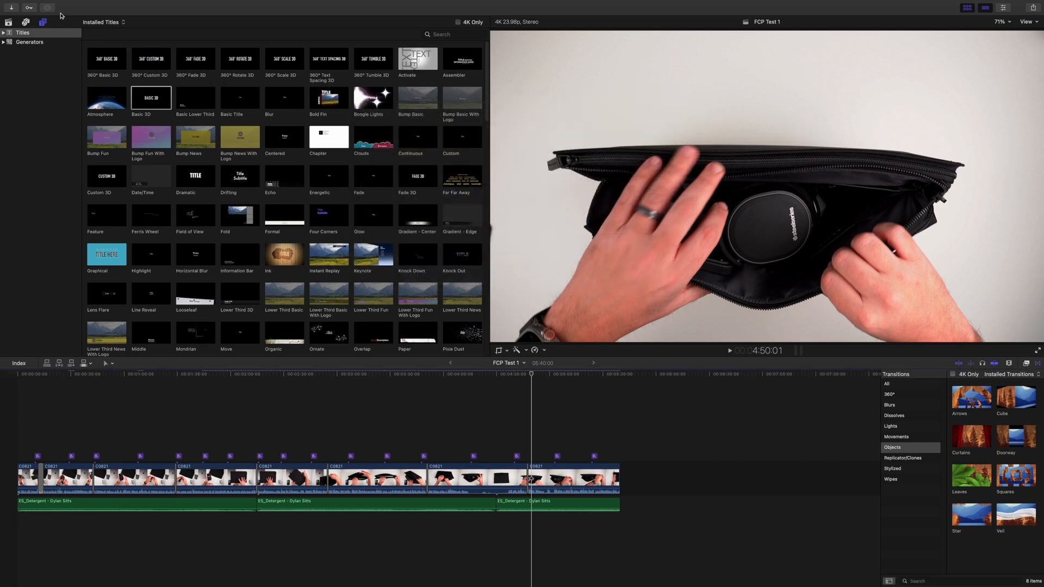
pyautogui.click(43, 8)
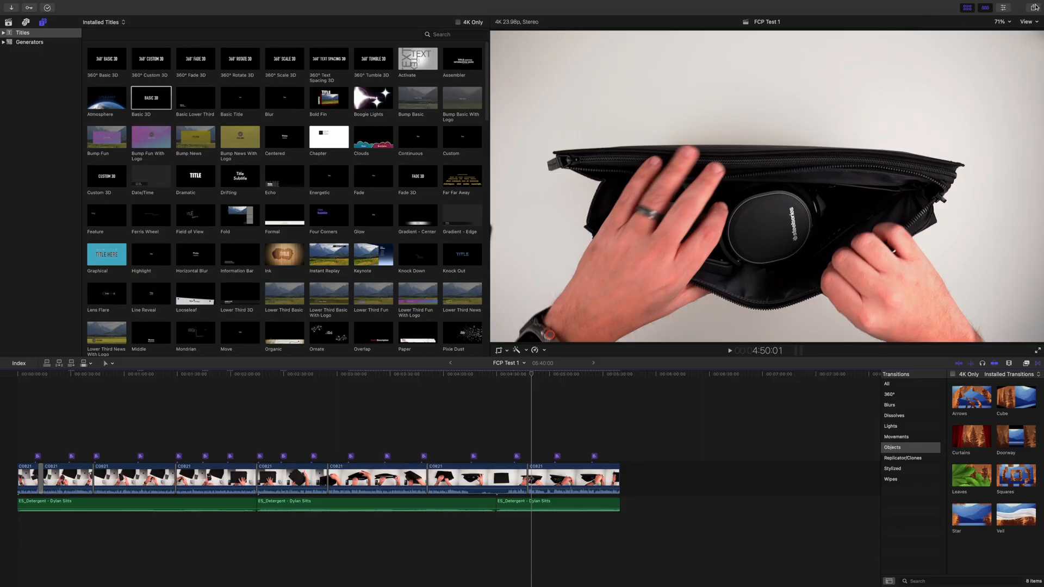
# Step: Start a second Export (Faster) with output resolution 1920 x 1080
pyautogui.click(1034, 8)
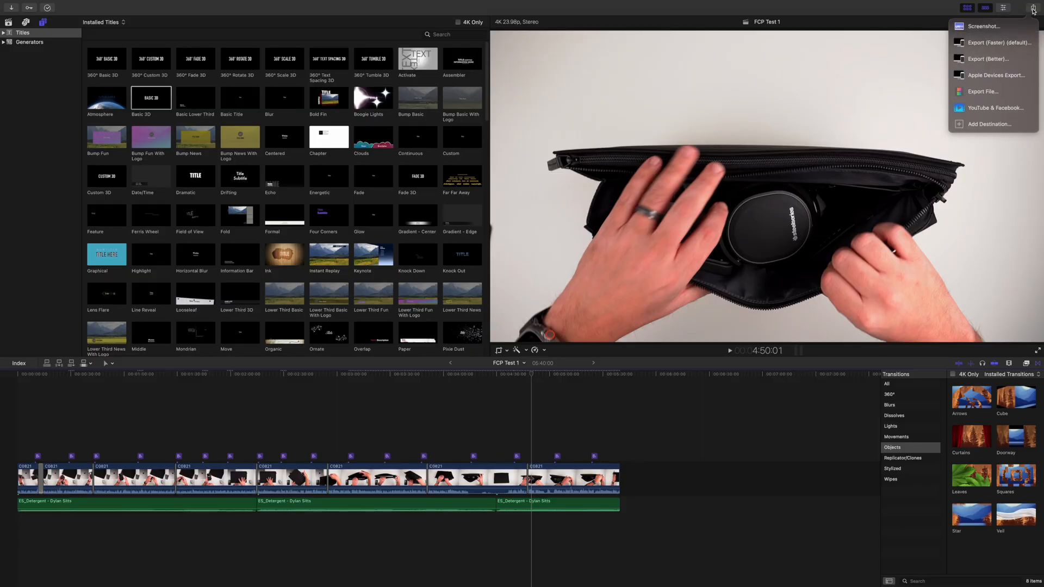
pyautogui.moveTo(998, 43)
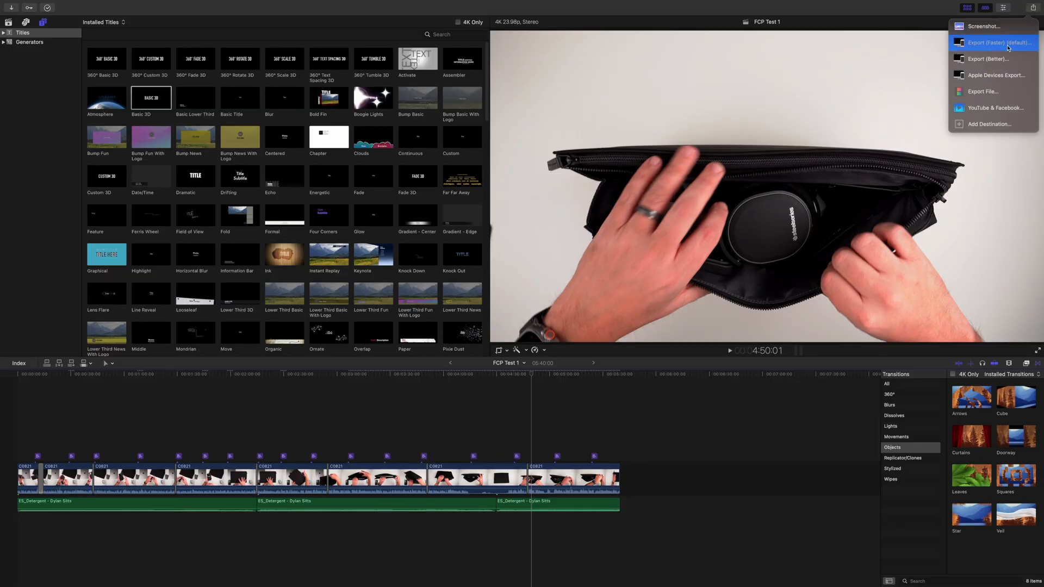
pyautogui.click(999, 42)
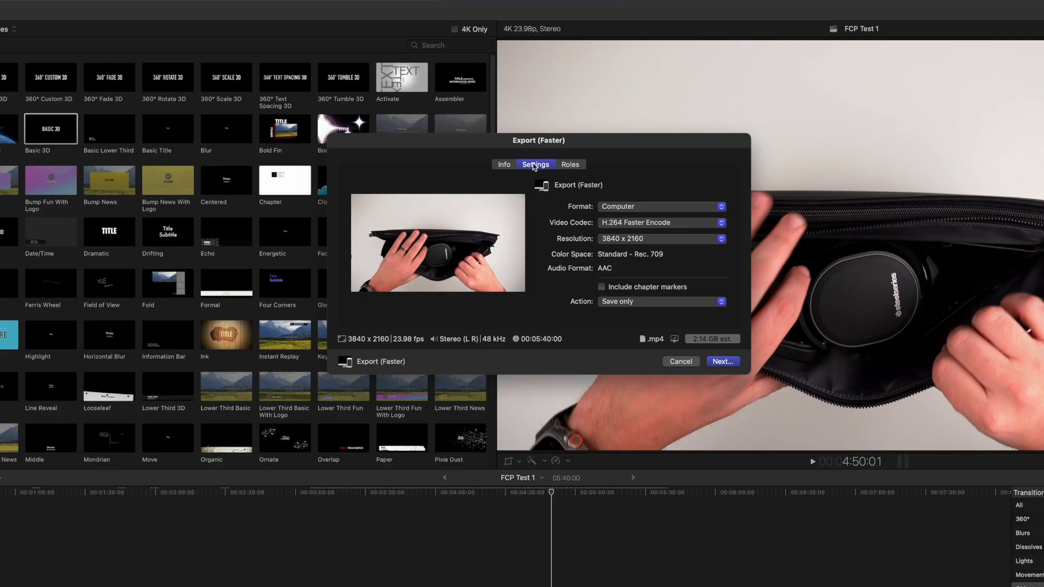
pyautogui.click(659, 239)
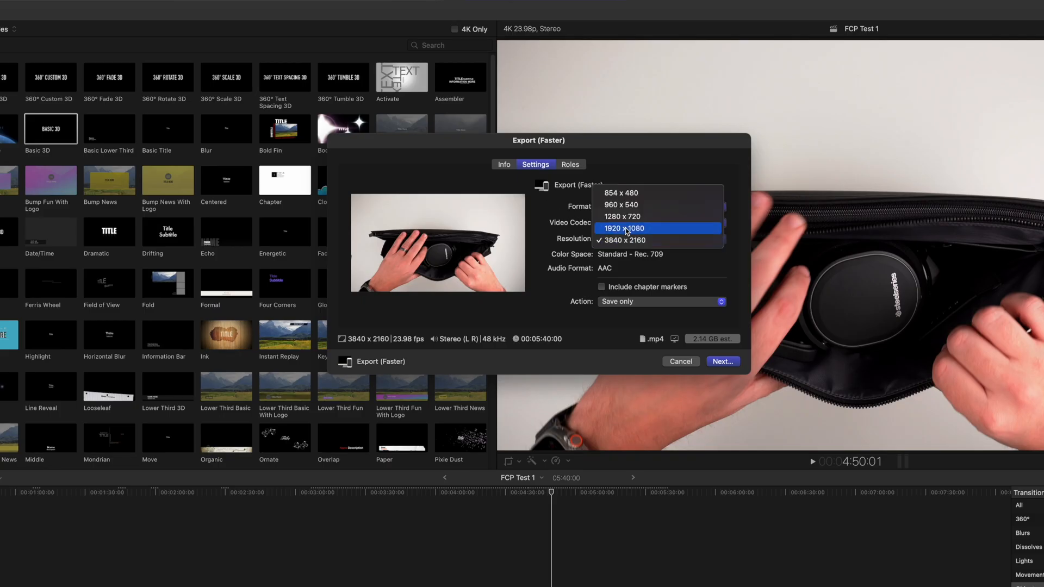
pyautogui.click(622, 229)
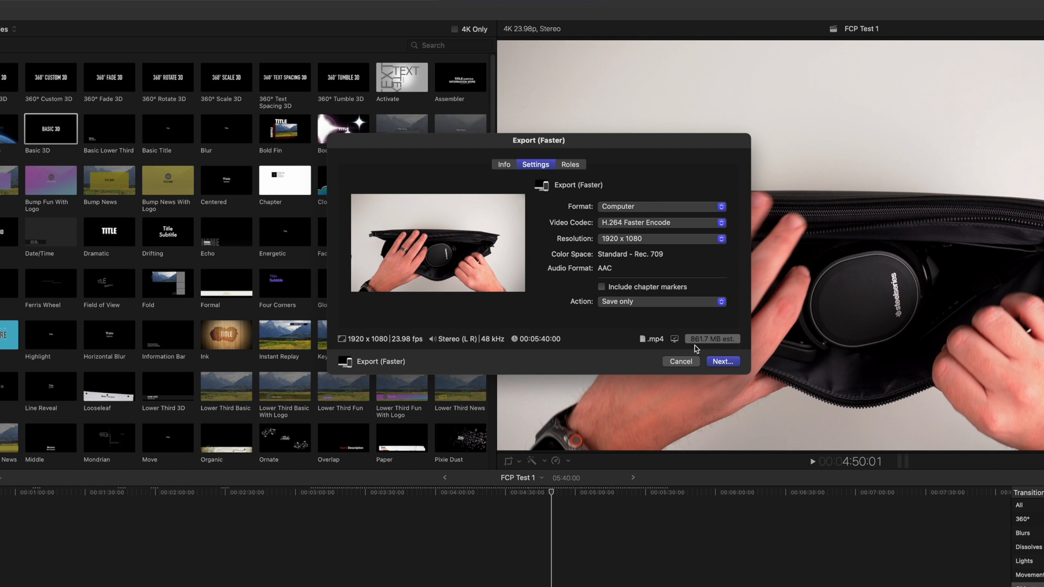
pyautogui.moveTo(699, 348)
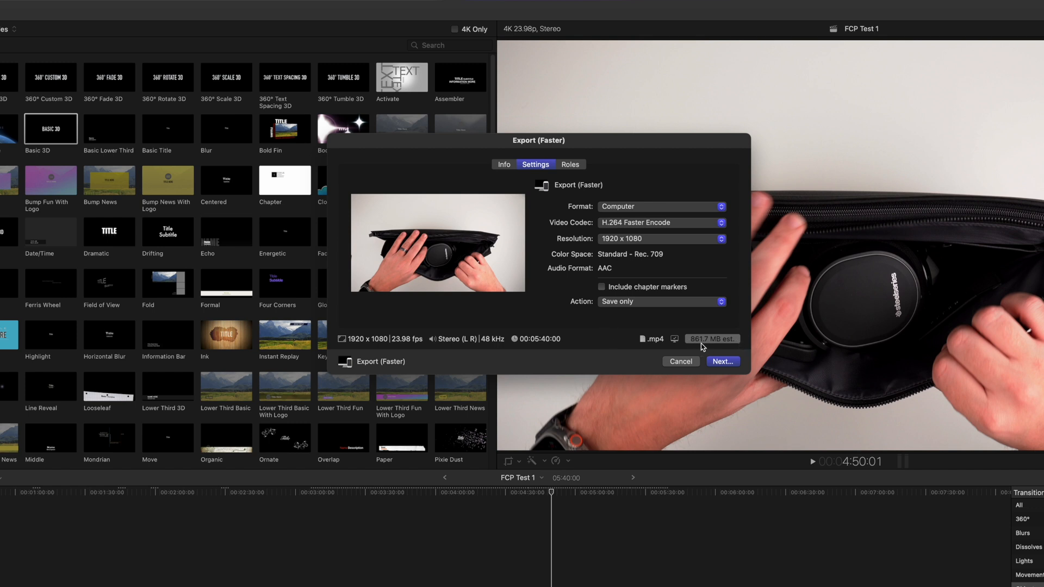
pyautogui.moveTo(720, 349)
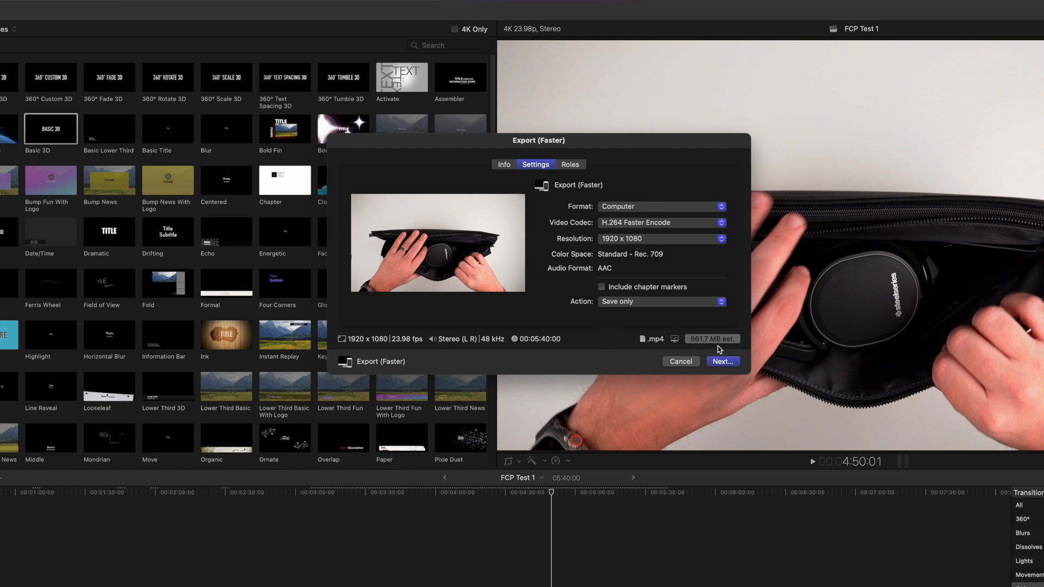
pyautogui.moveTo(717, 348)
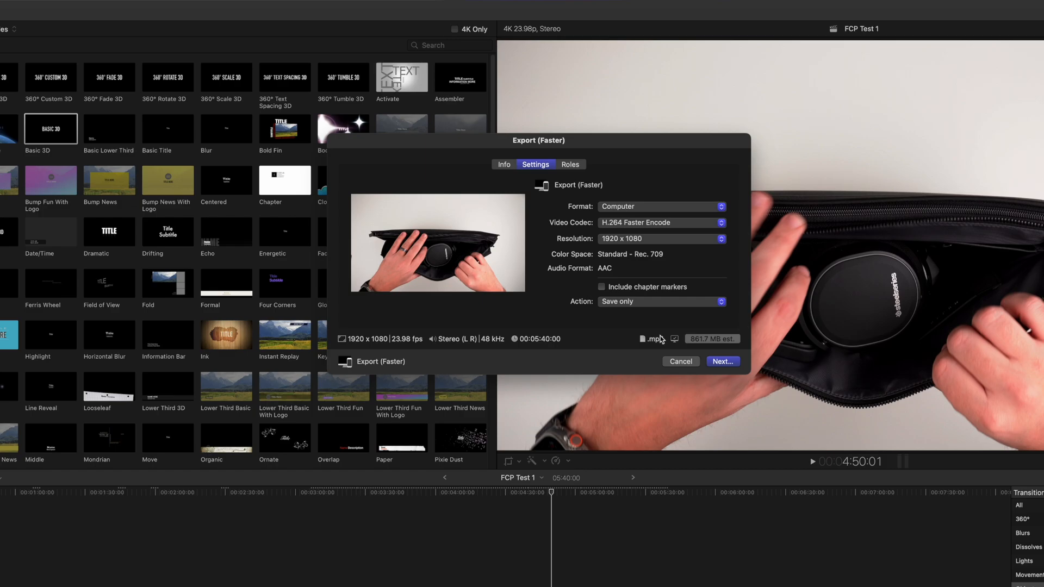
# Step: Save the HD export to the Desktop as 'FCP Test HD'
pyautogui.click(722, 361)
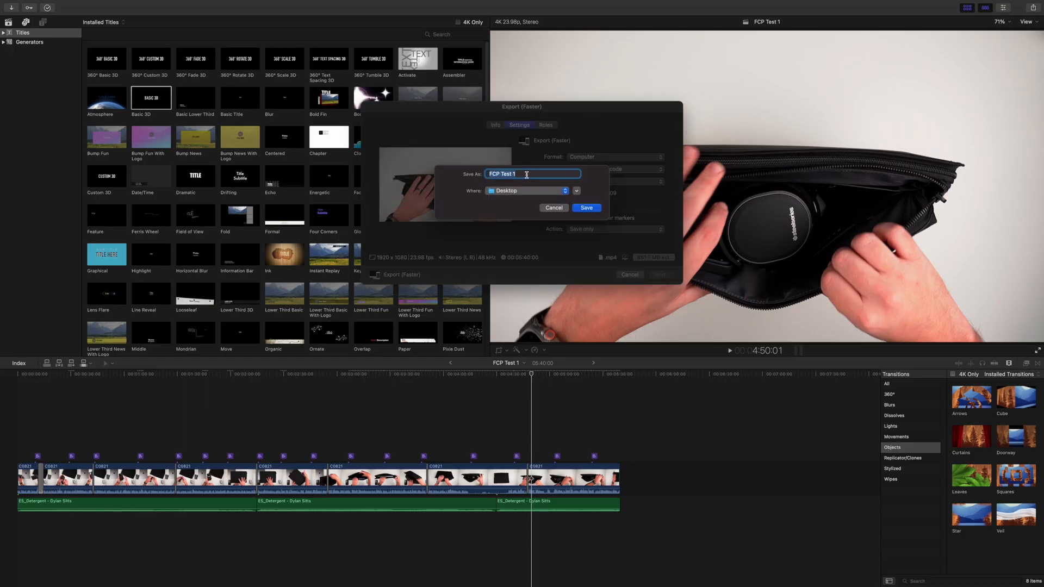
pyautogui.write('FCP Test H')
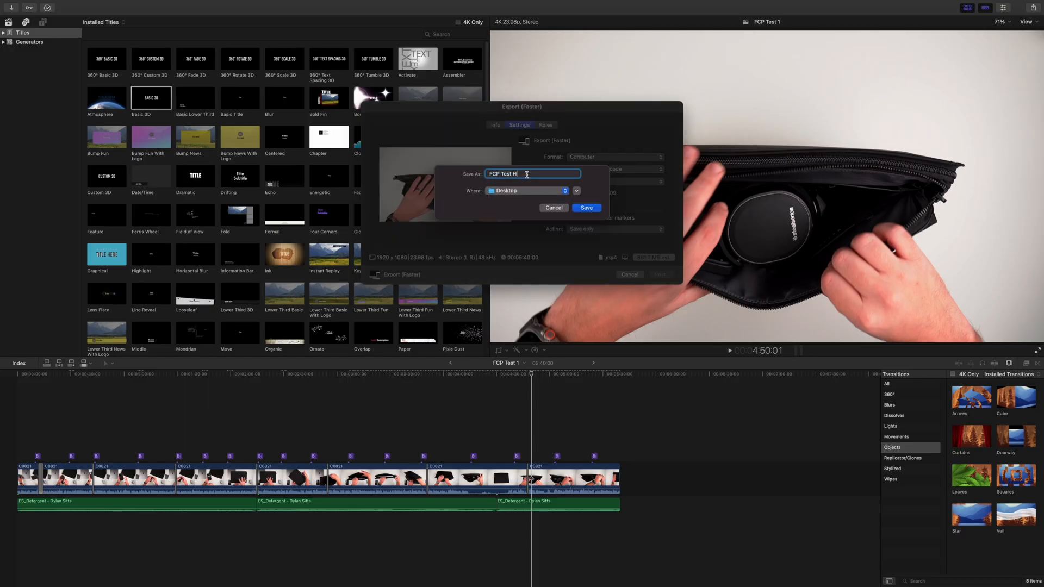
pyautogui.write('D')
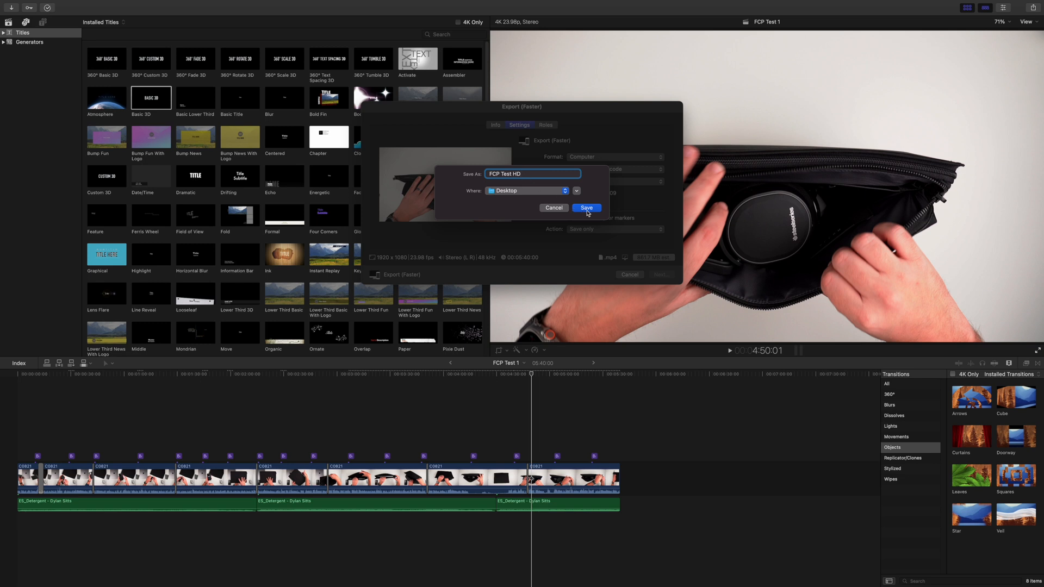
pyautogui.click(586, 207)
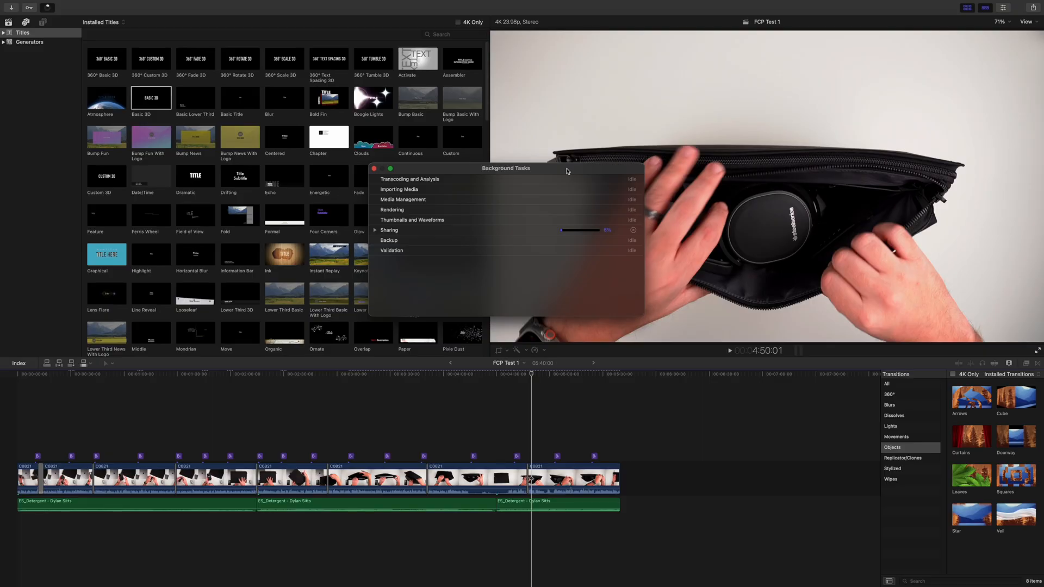